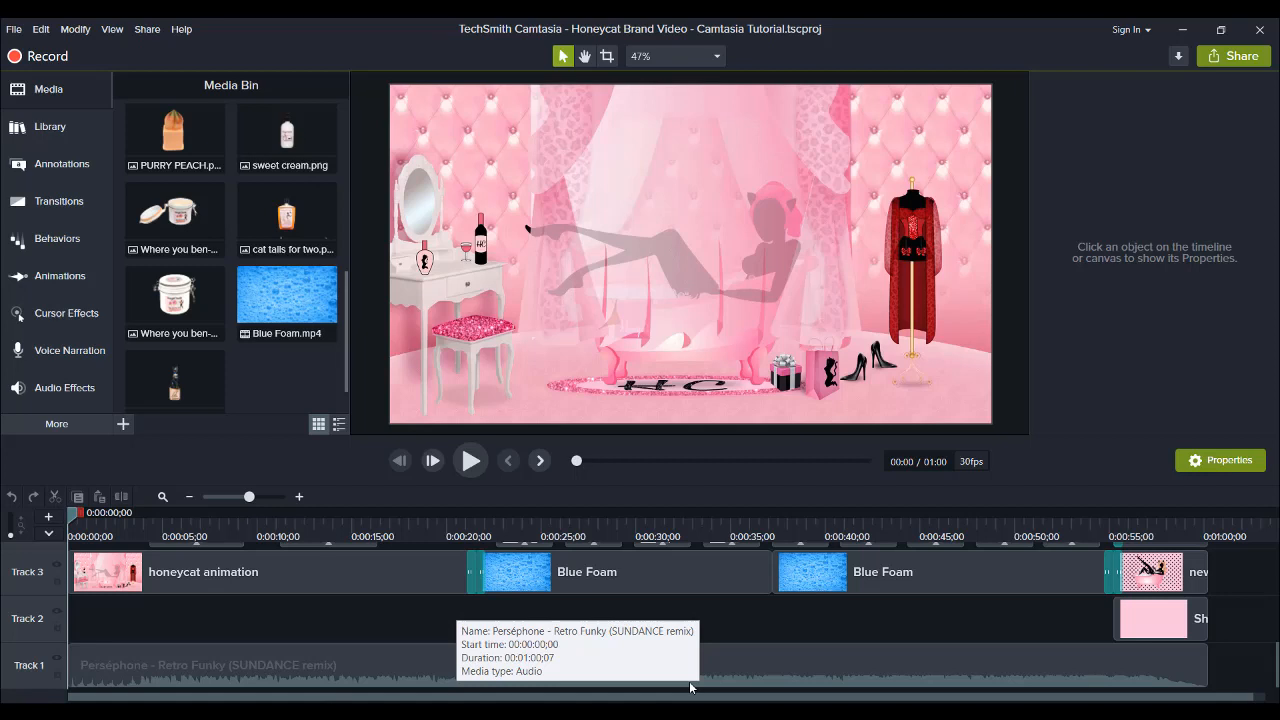
pyautogui.moveTo(690, 688)
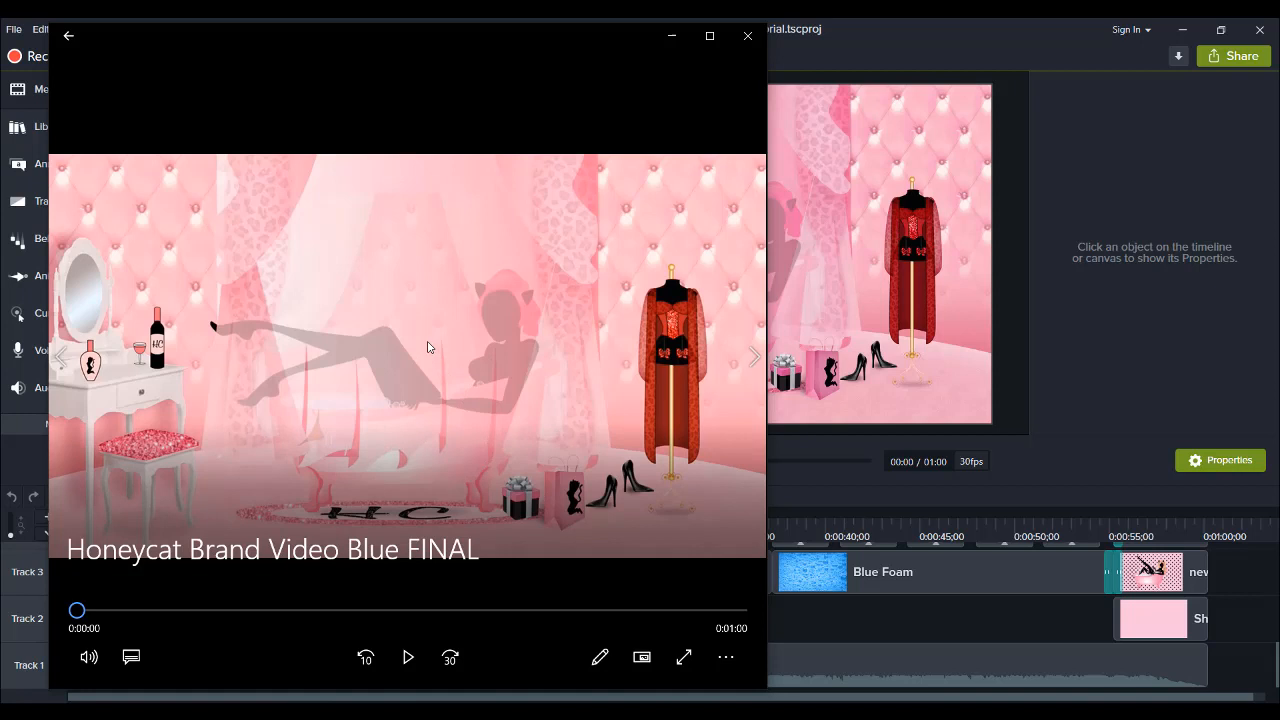
# Play Honeycat Brand Video Blue FINAL through and pause on the closing branding card
pyautogui.click(408, 656)
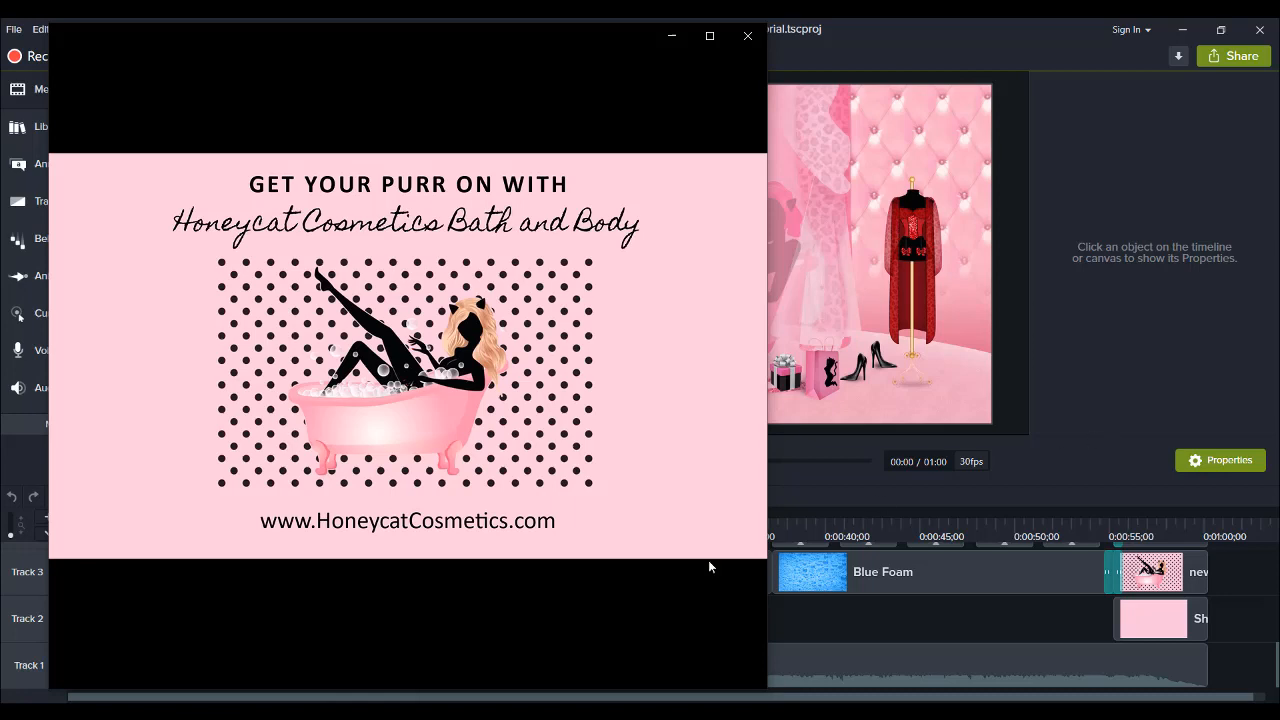
pyautogui.click(406, 656)
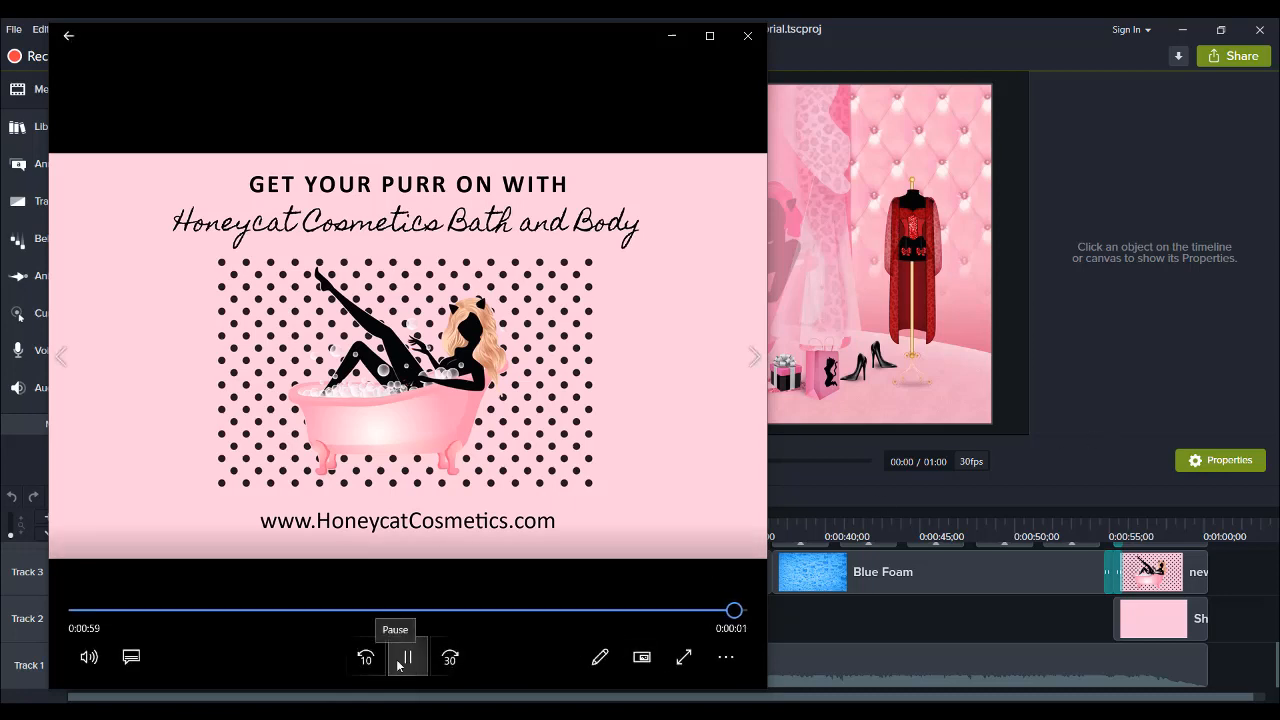
# Close the Photos player and review the Honeycat project's timeline tracks in Camtasia
pyautogui.click(746, 36)
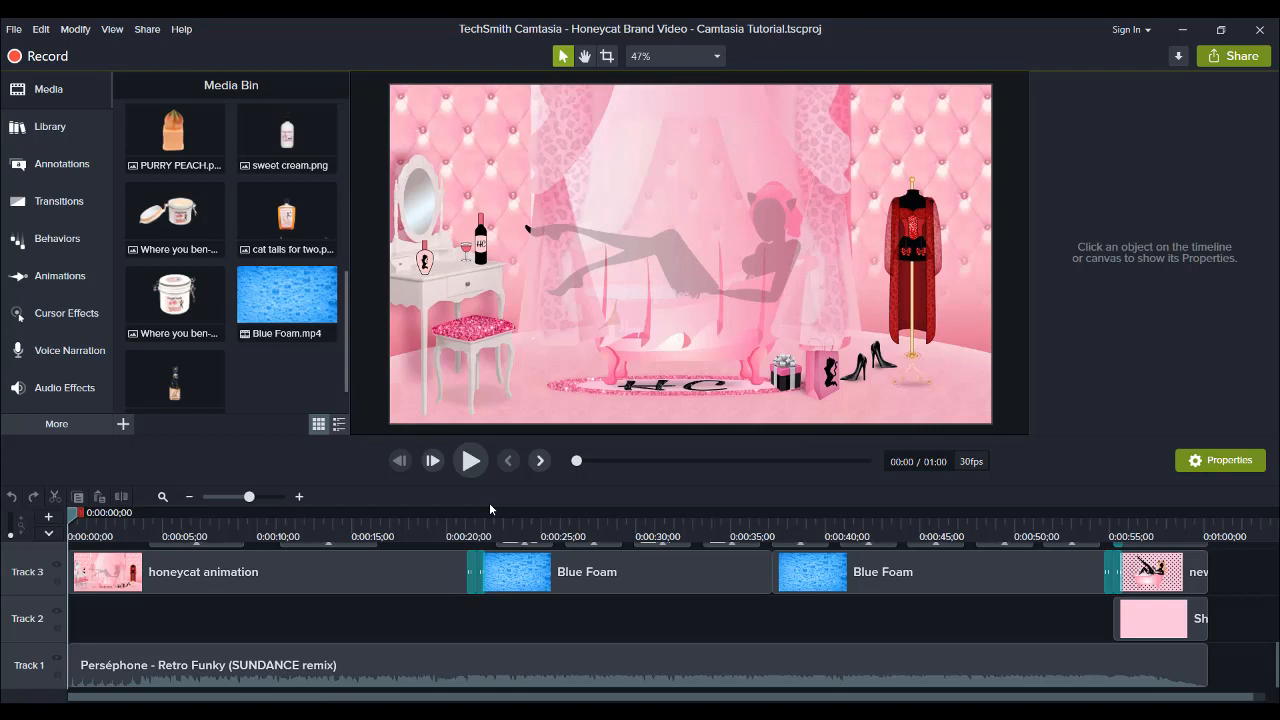
pyautogui.moveTo(430, 528)
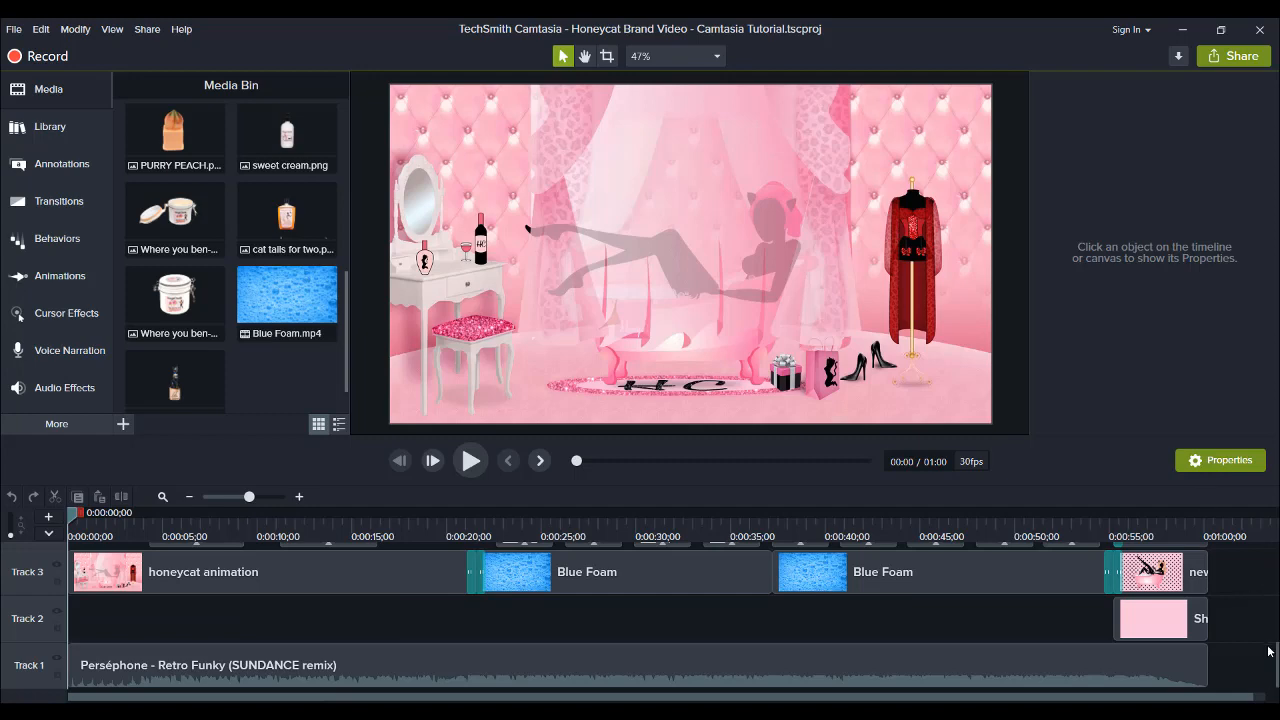
pyautogui.scroll(-3)
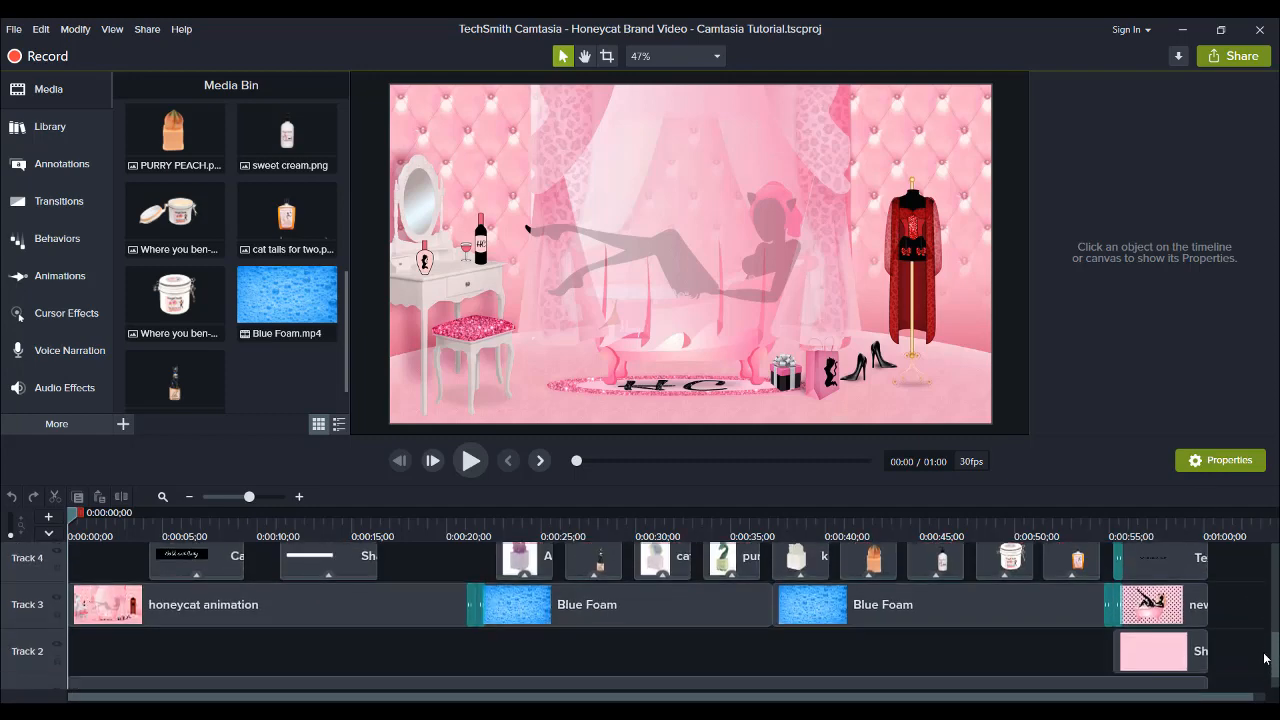
pyautogui.scroll(-3)
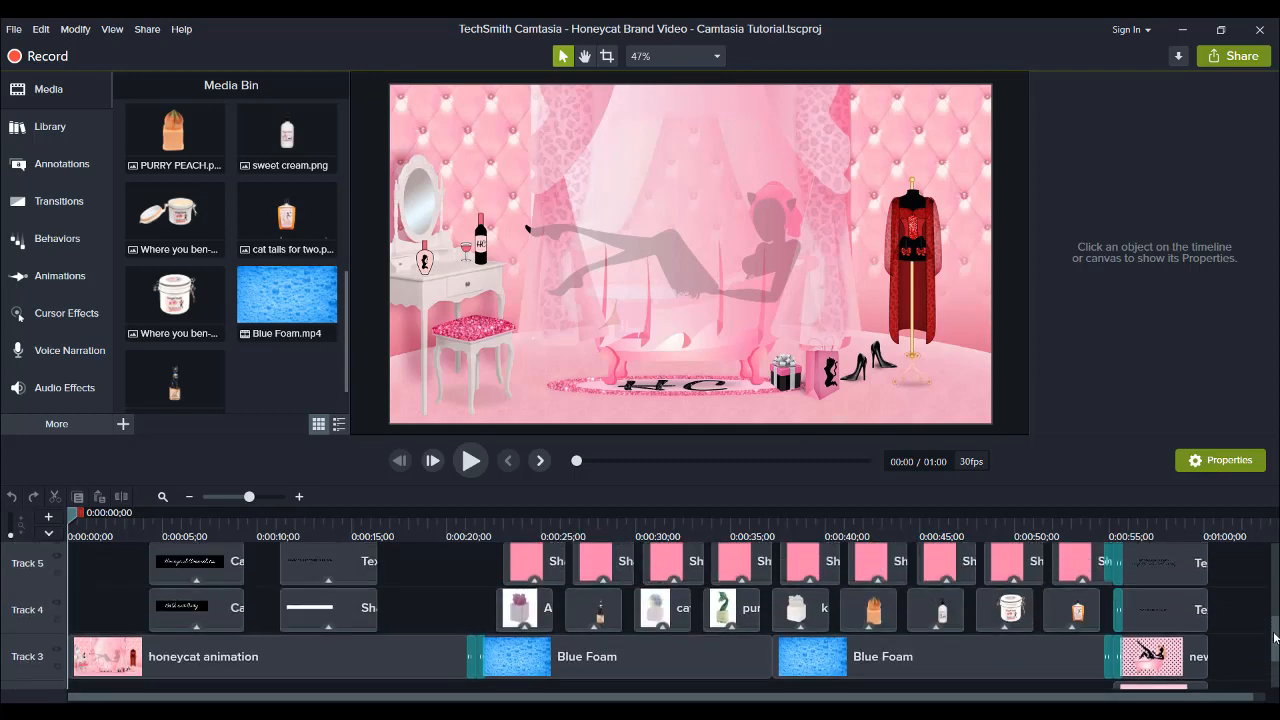
pyautogui.scroll(-3)
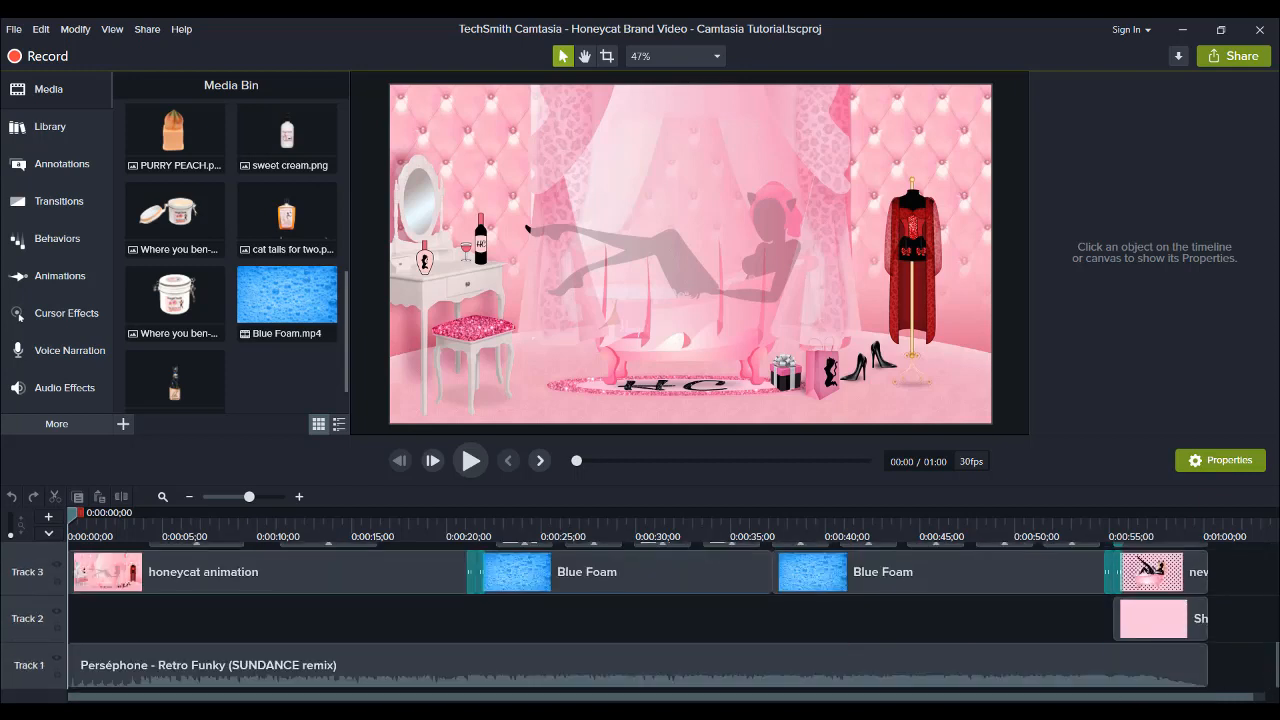
pyautogui.moveTo(552, 620)
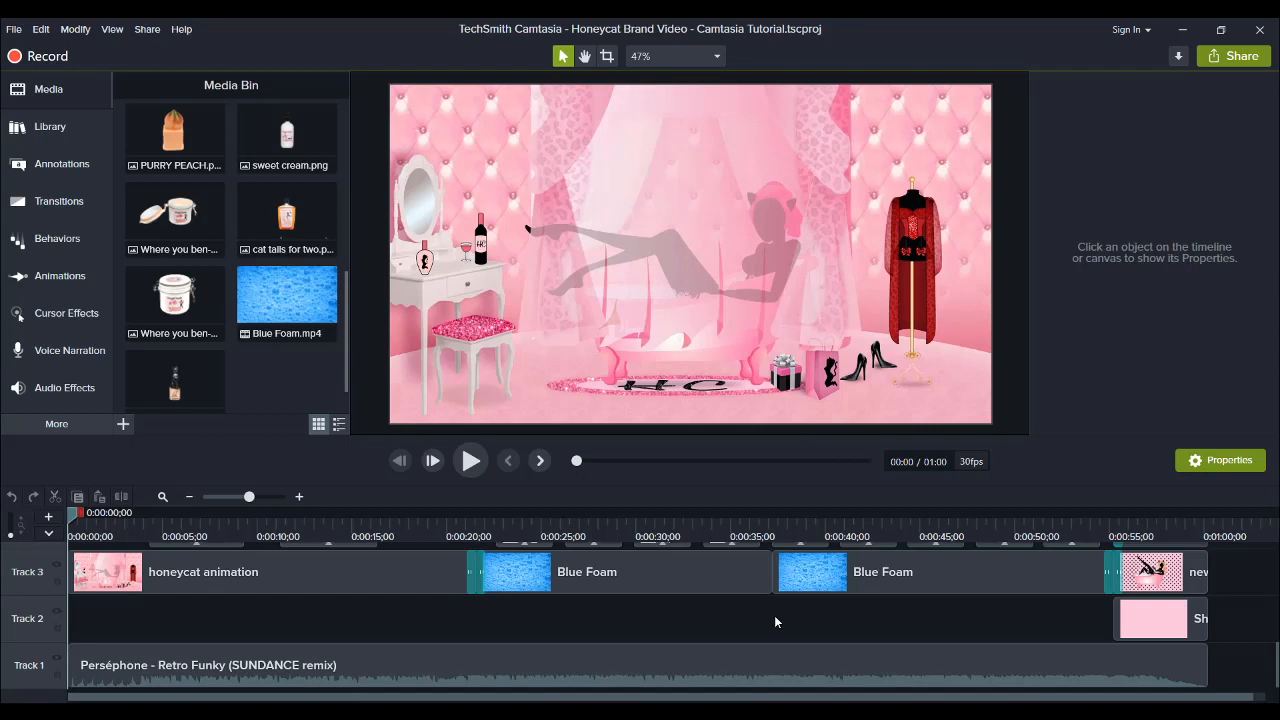
pyautogui.moveTo(1132, 654)
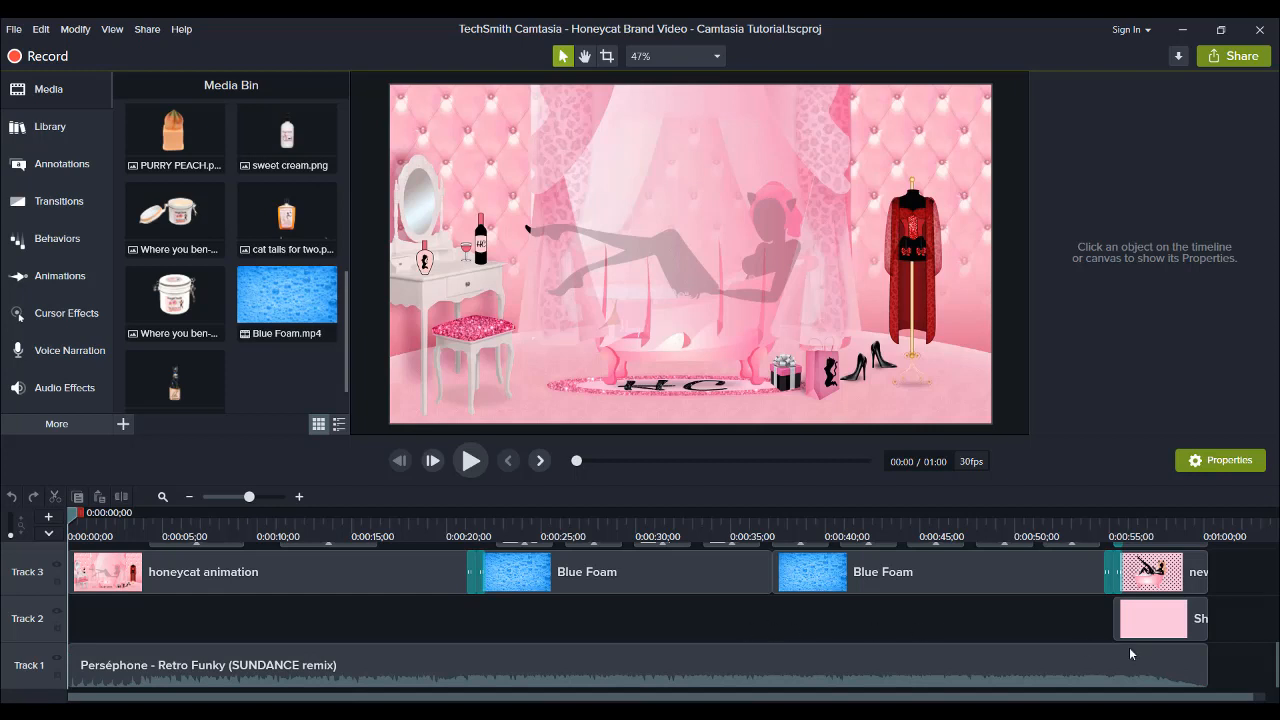
pyautogui.moveTo(1236, 668)
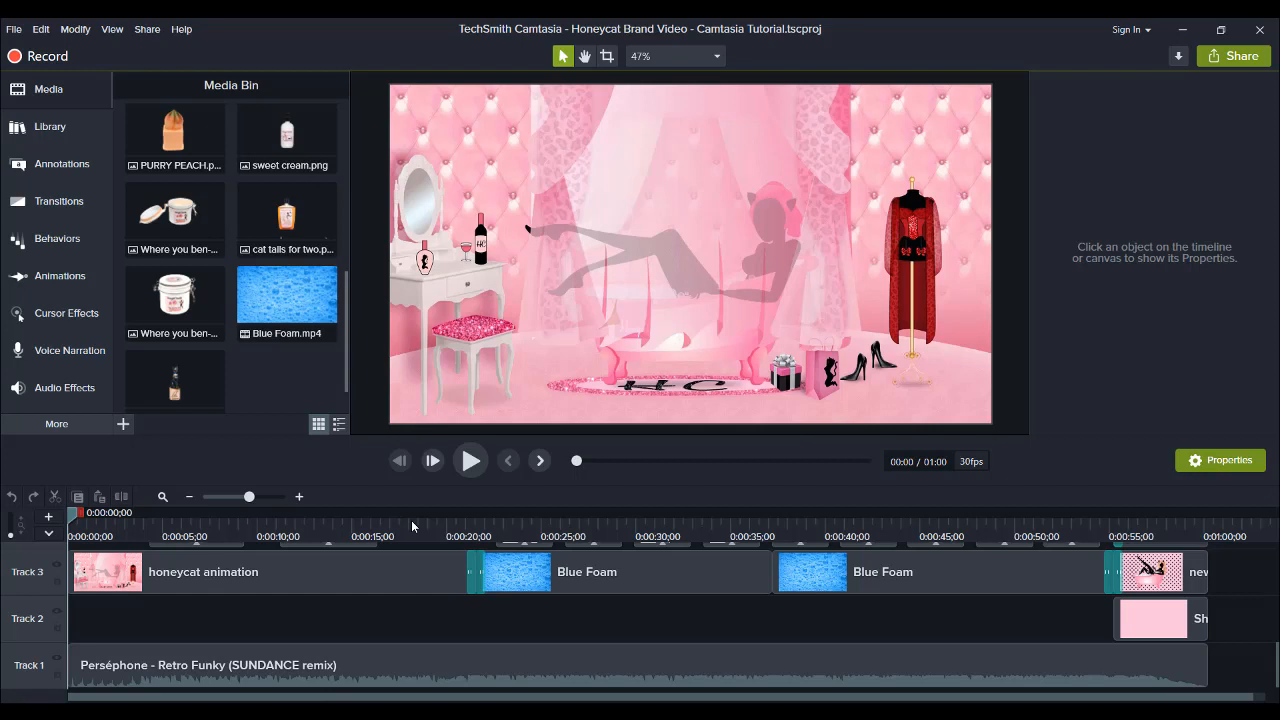
pyautogui.moveTo(382, 624)
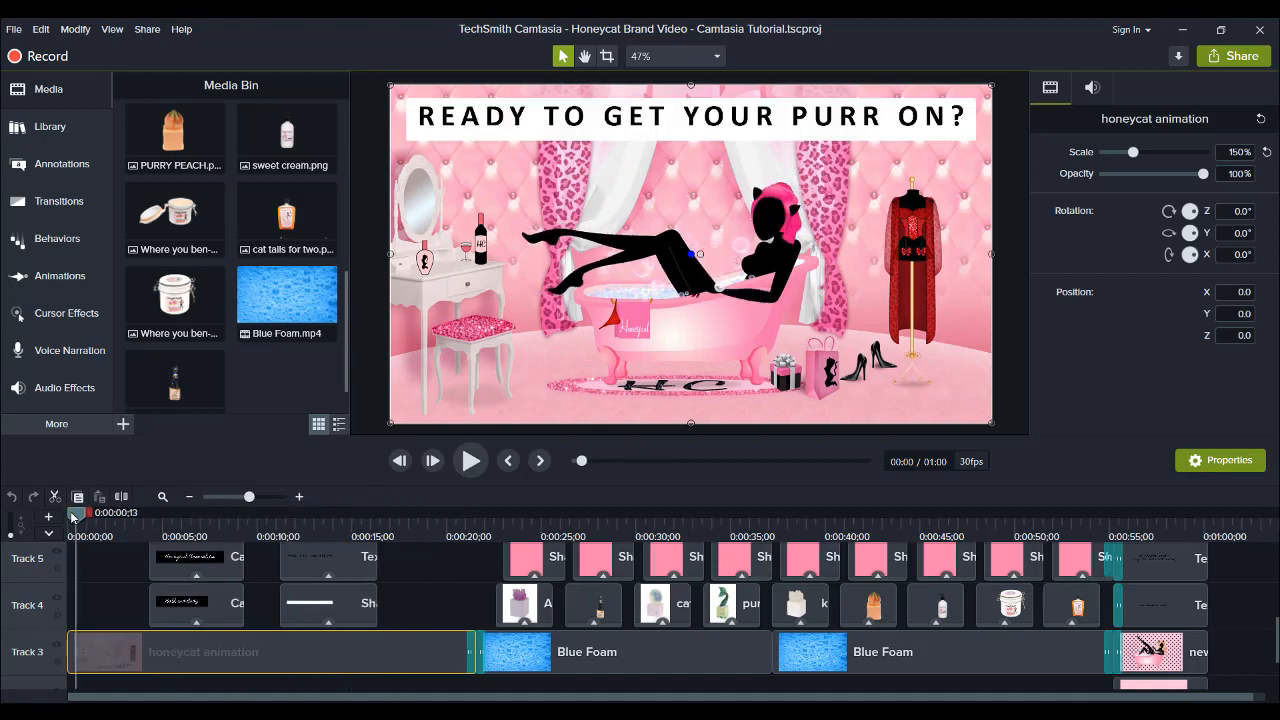
pyautogui.moveTo(76, 512); pyautogui.dragTo(330, 512)
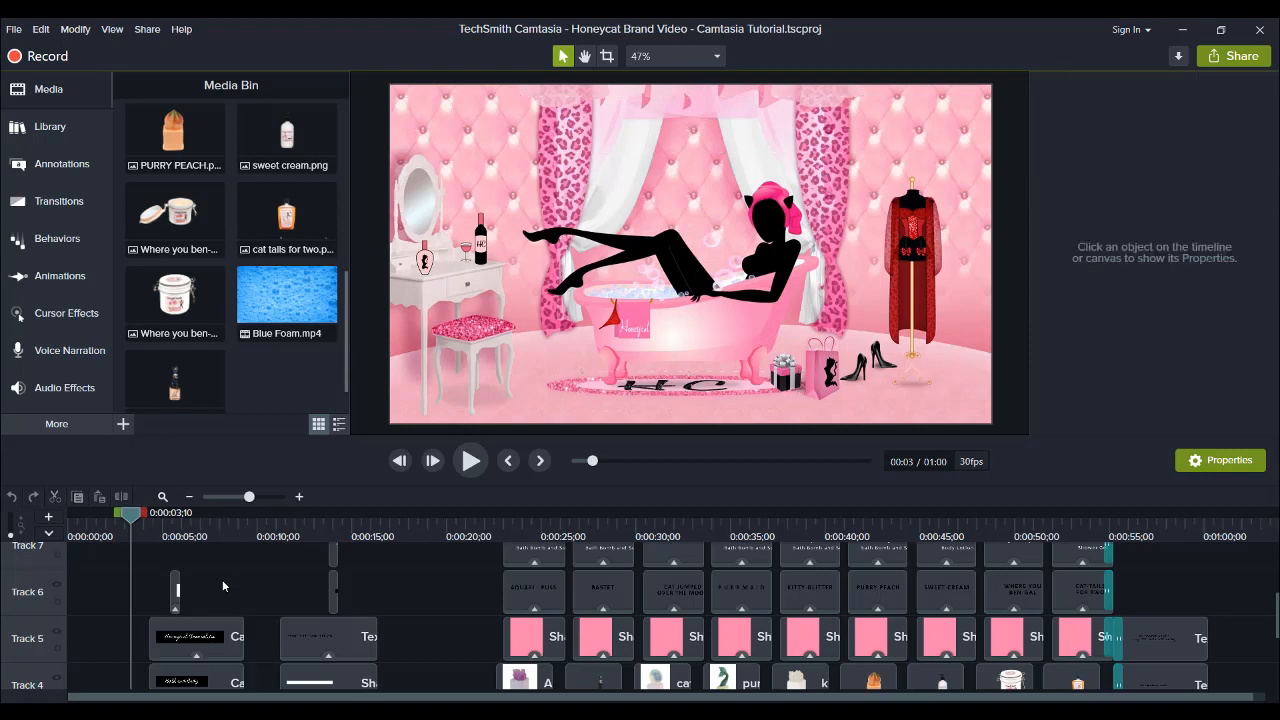
pyautogui.scroll(-3)
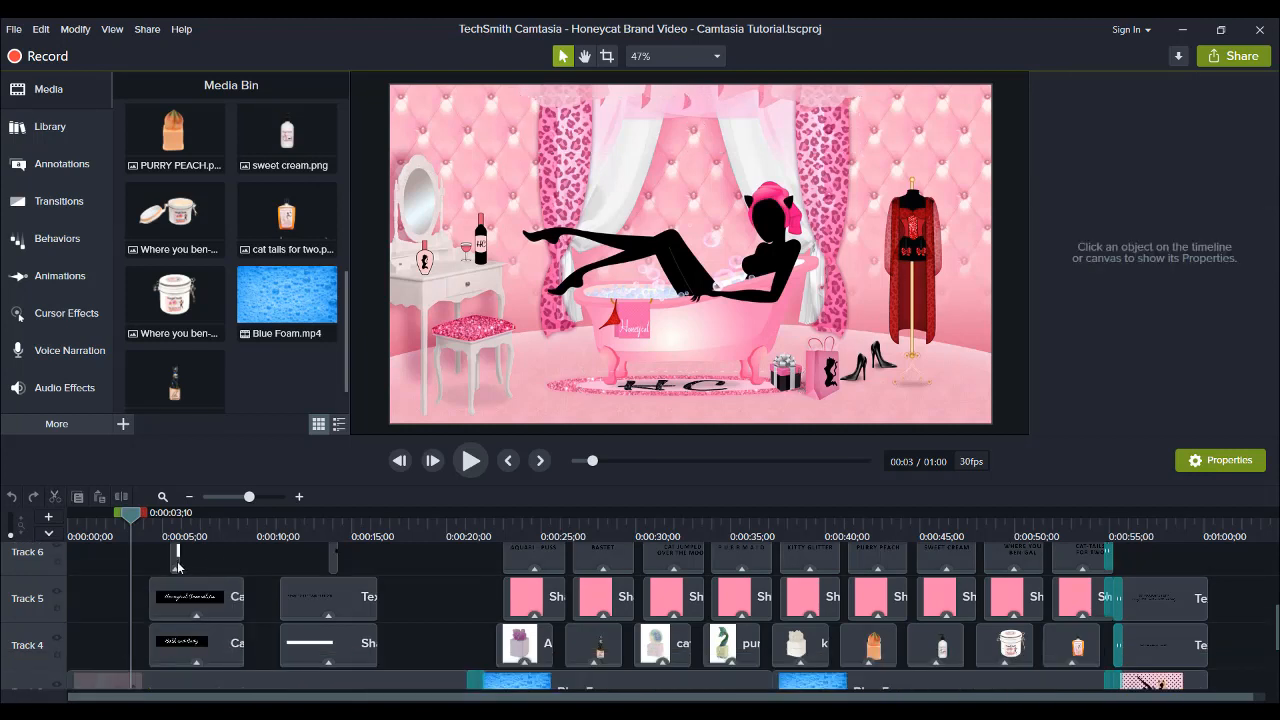
pyautogui.moveTo(470, 460)
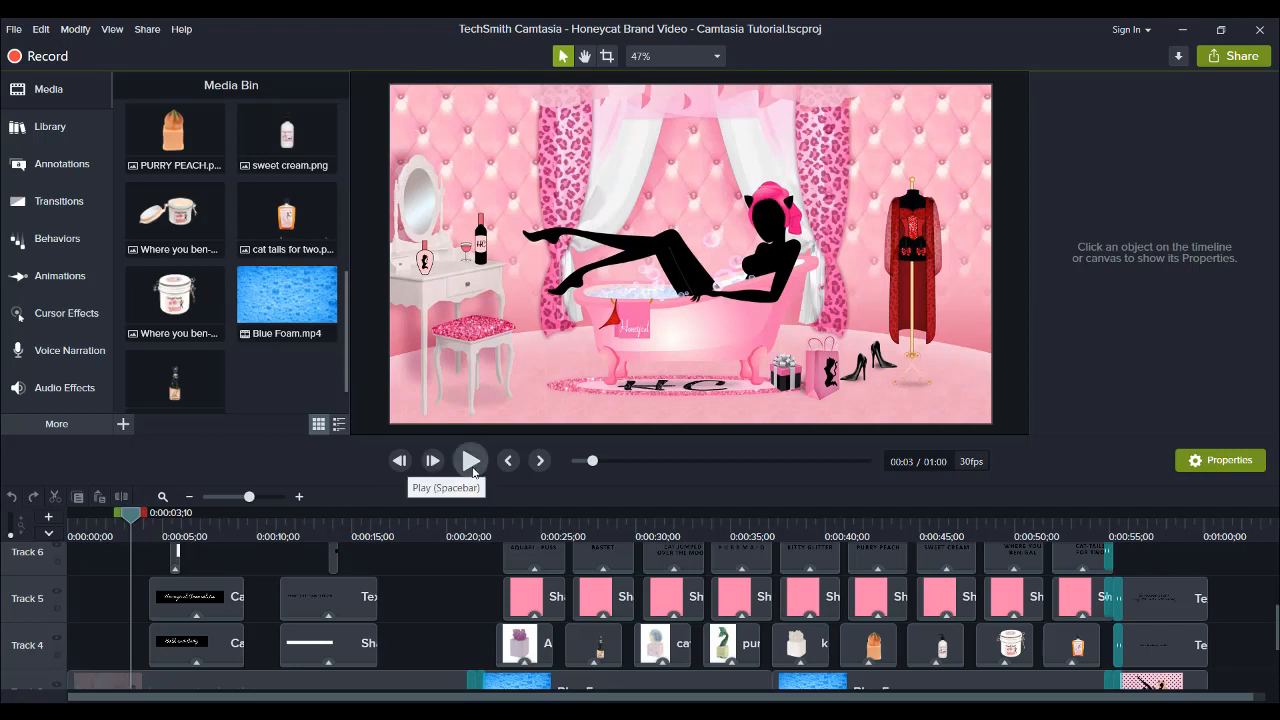
pyautogui.click(470, 460)
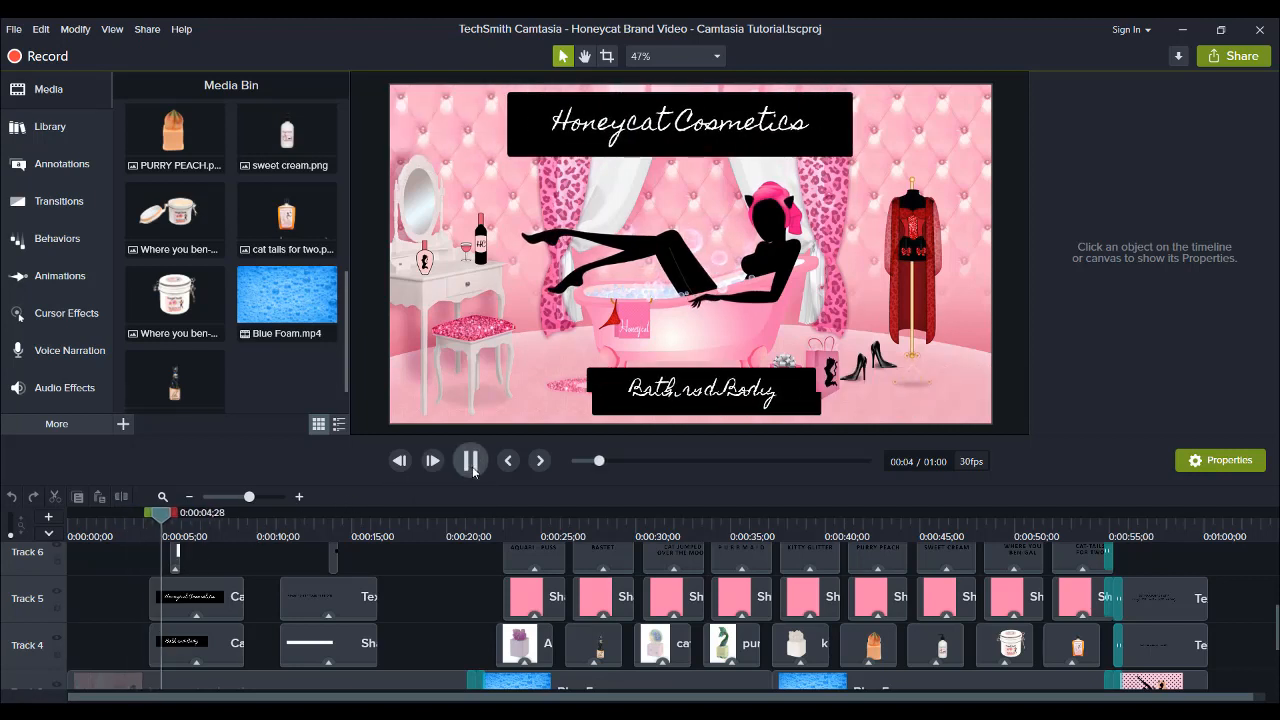
pyautogui.click(470, 460)
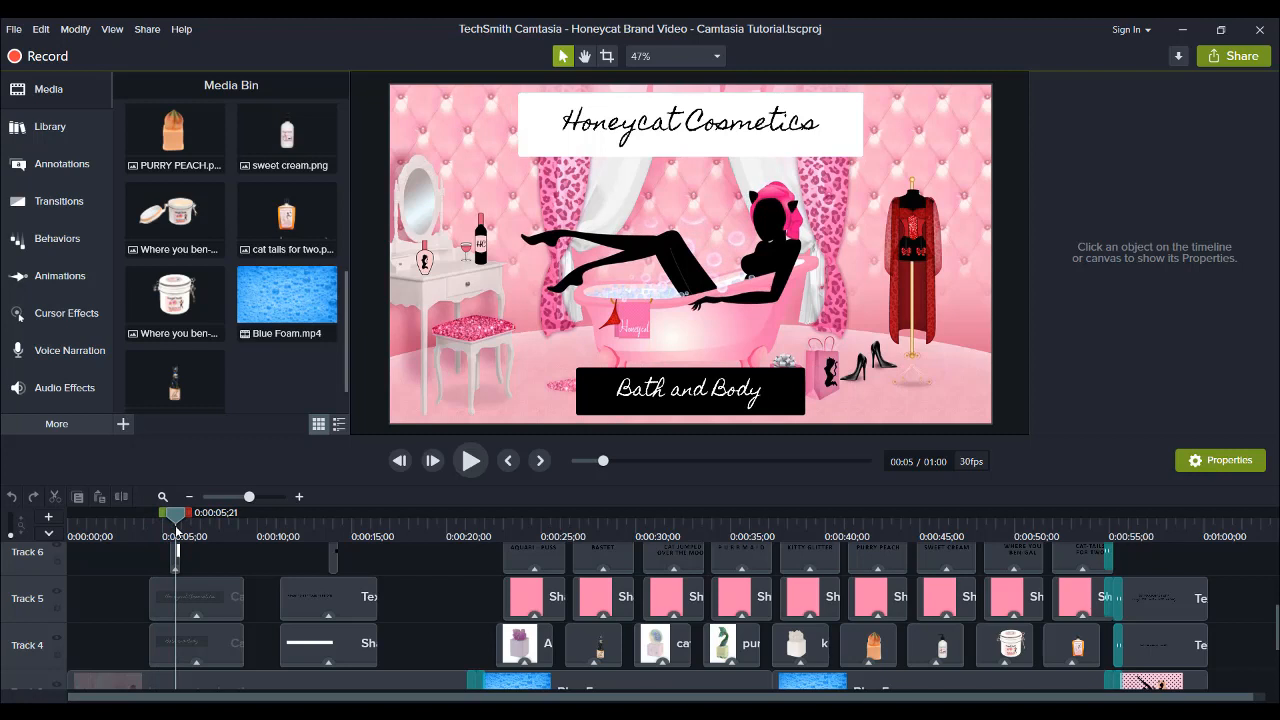
pyautogui.moveTo(176, 512); pyautogui.dragTo(210, 512)
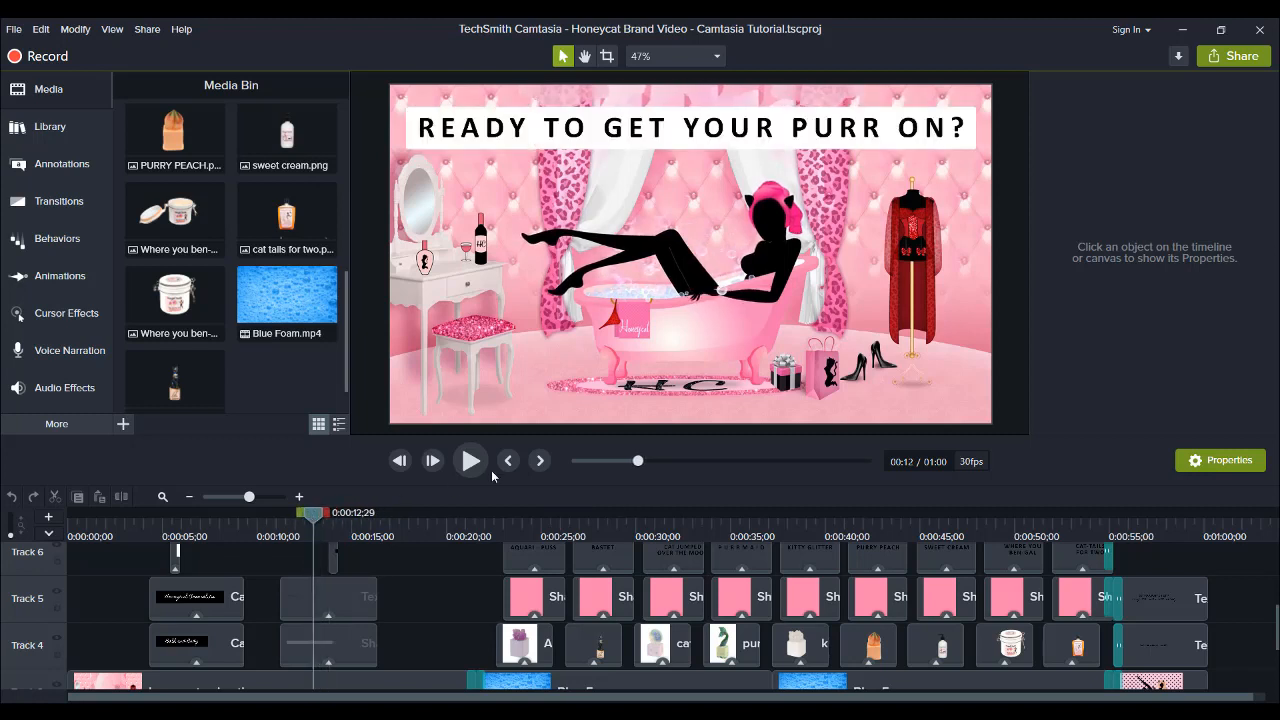
pyautogui.click(470, 460)
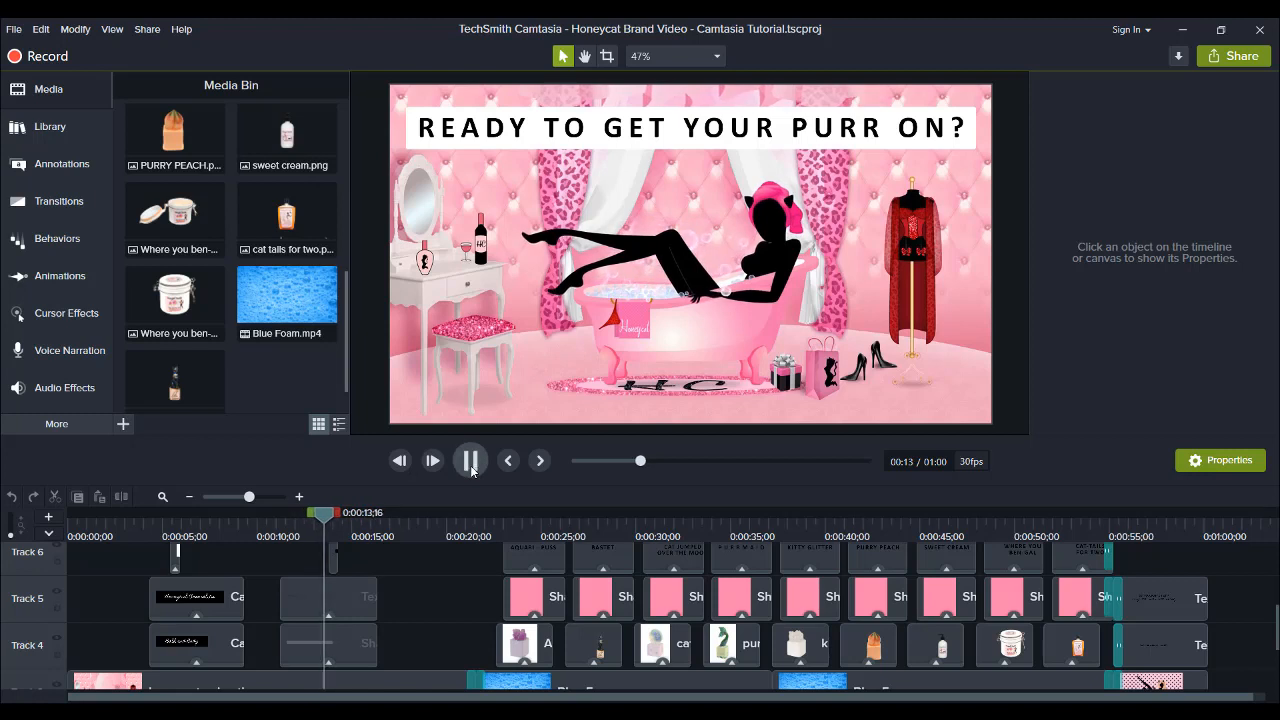
pyautogui.click(470, 460)
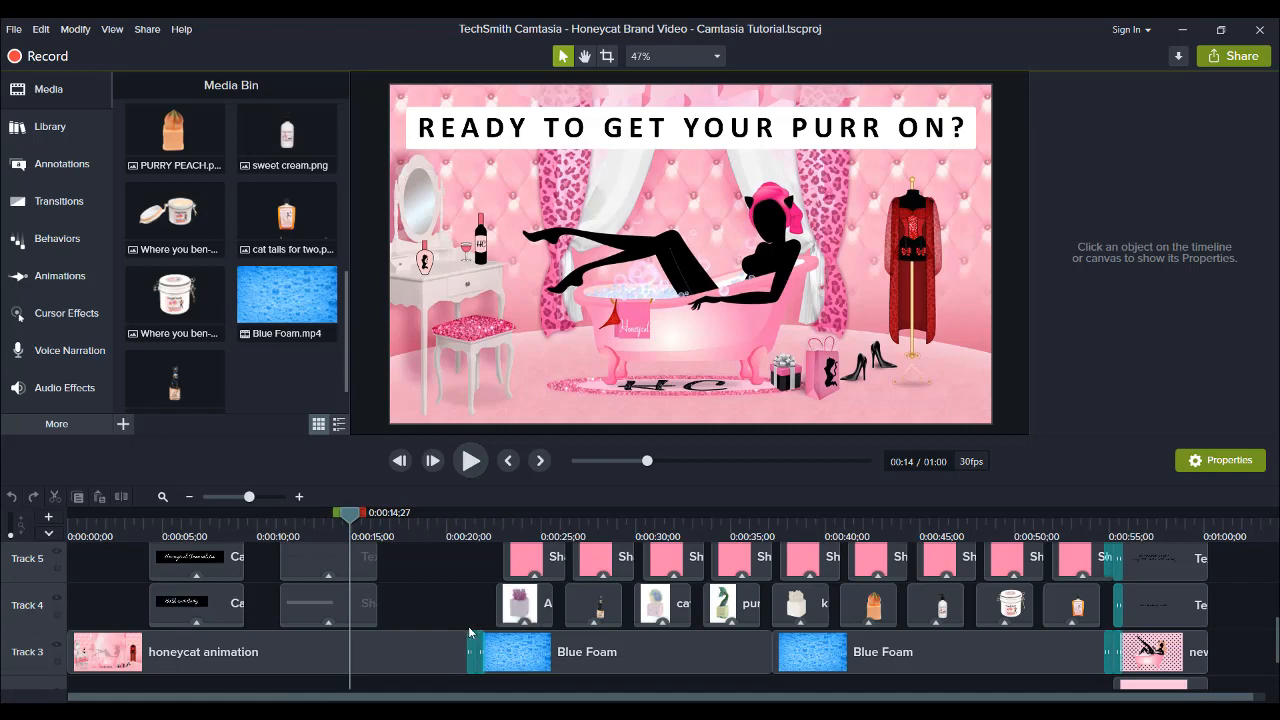
pyautogui.click(470, 512)
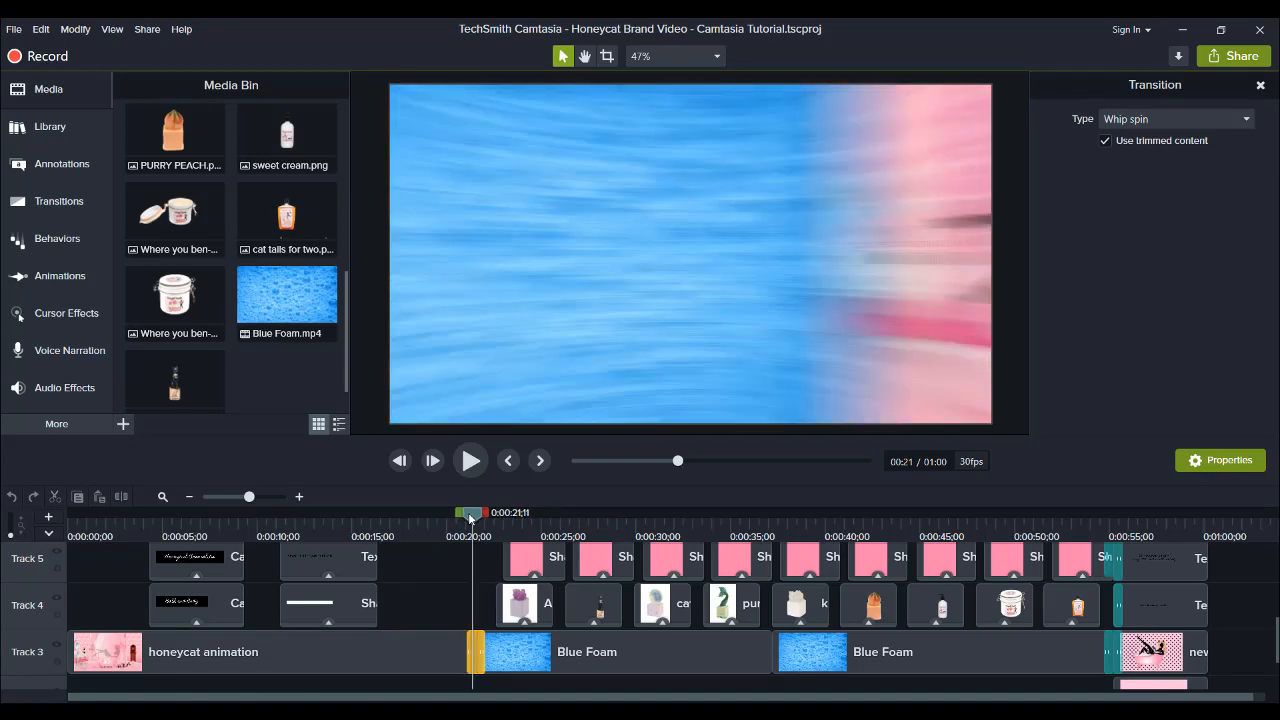
pyautogui.moveTo(470, 512); pyautogui.dragTo(484, 512)
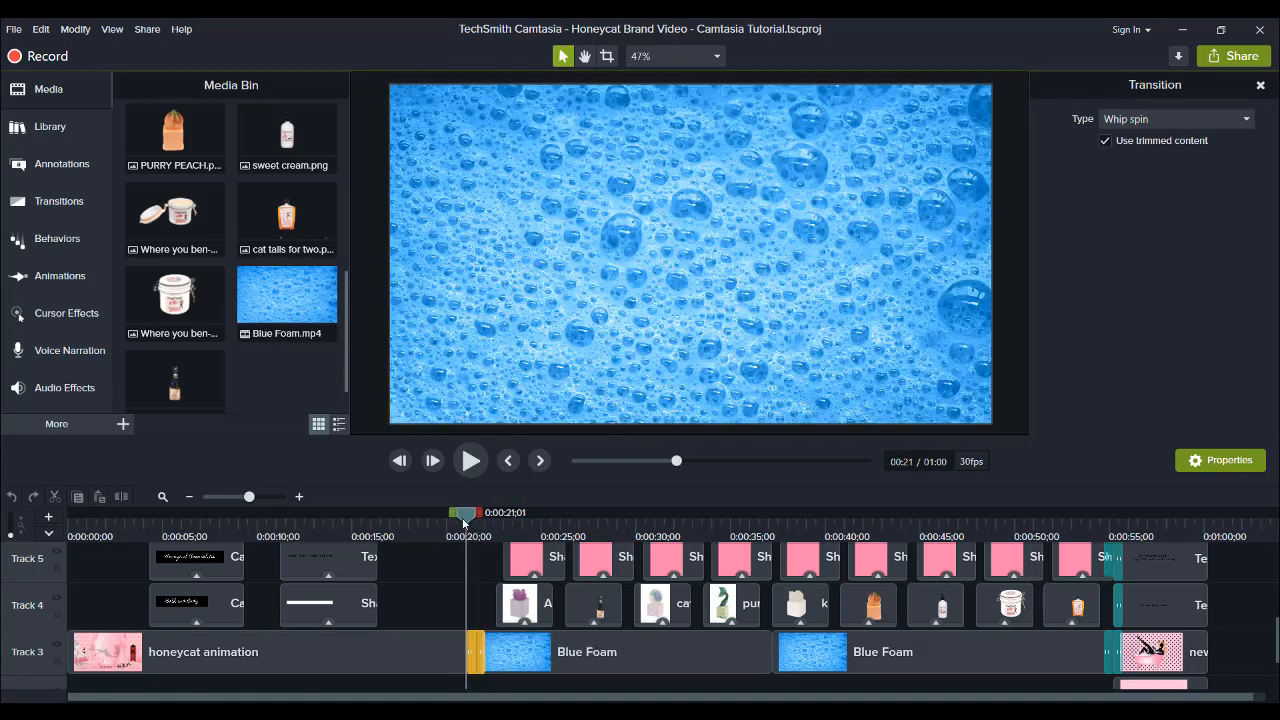
pyautogui.moveTo(464, 512); pyautogui.dragTo(488, 512)
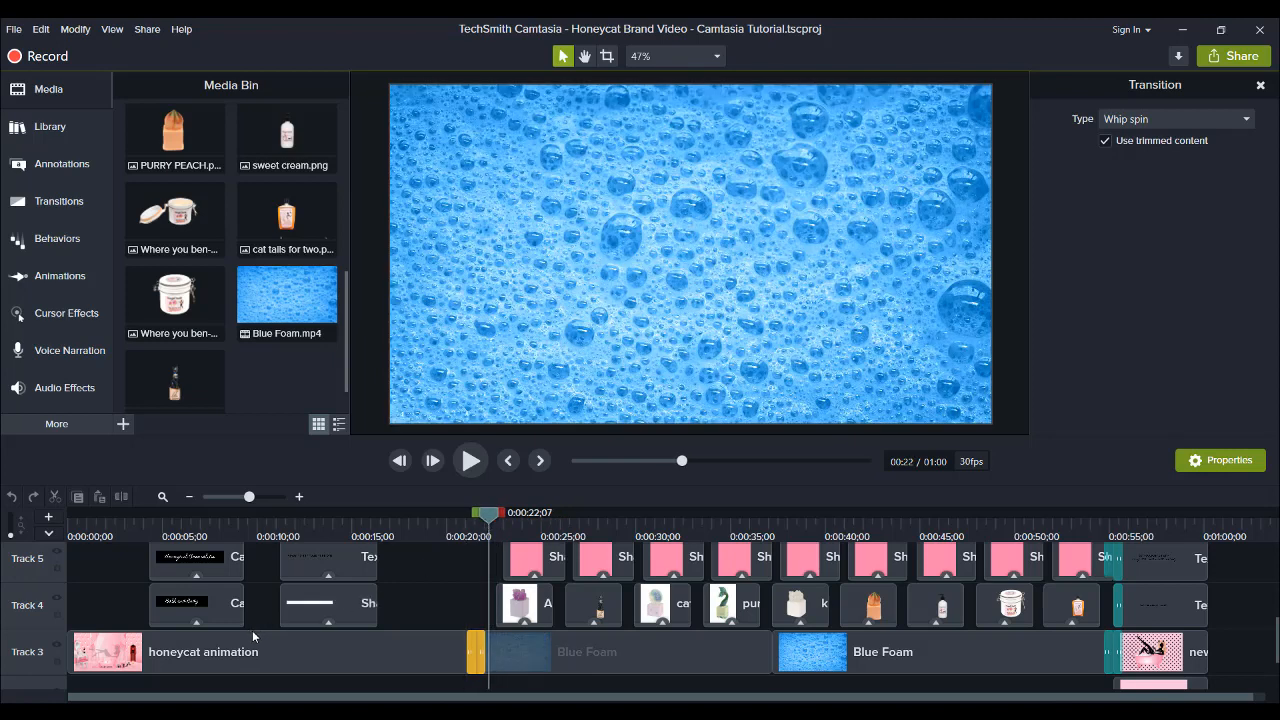
pyautogui.moveTo(812, 640)
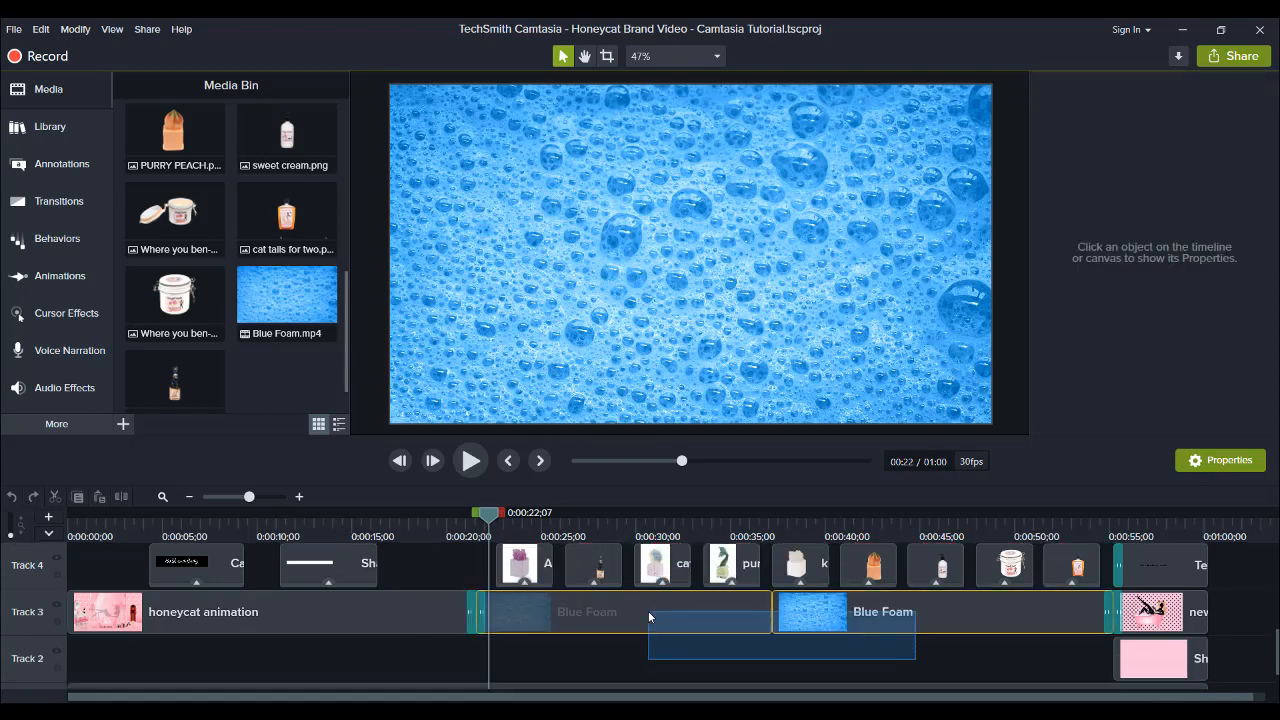
# Place the duplicated Blue Foam clip under the product slides and adjust its start edge
pyautogui.click(884, 612)
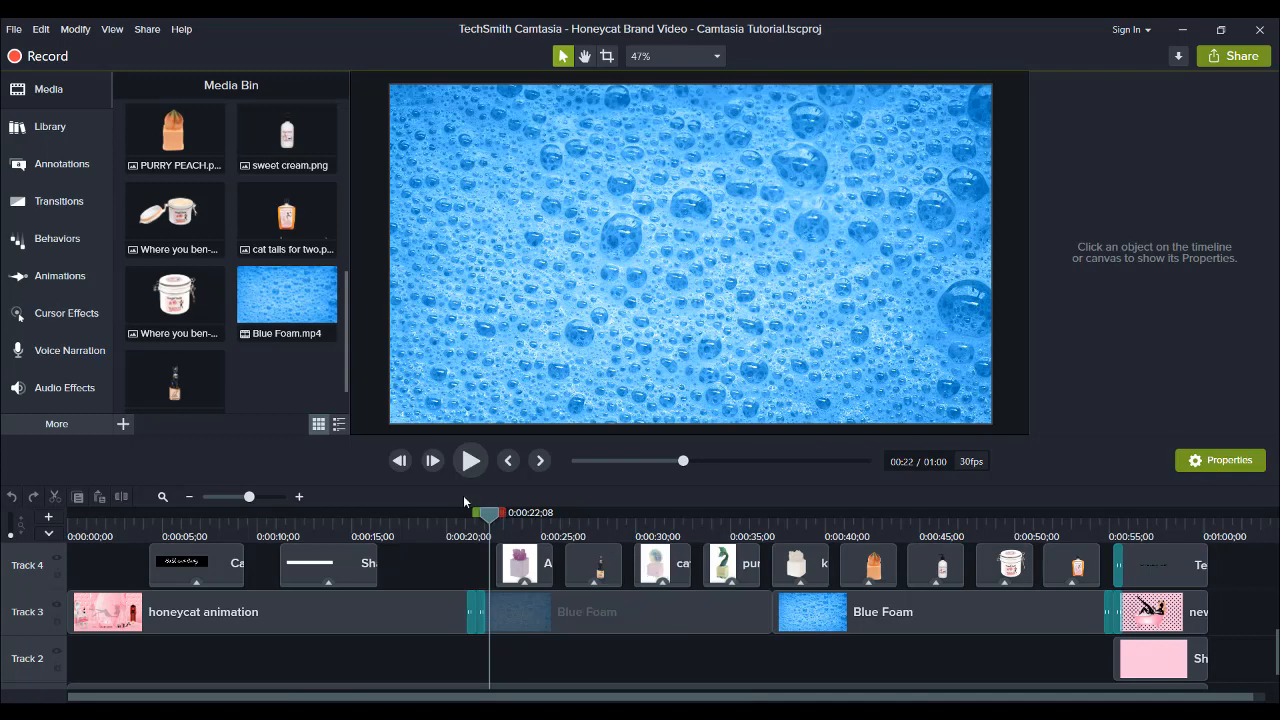
pyautogui.moveTo(488, 512); pyautogui.dragTo(440, 512)
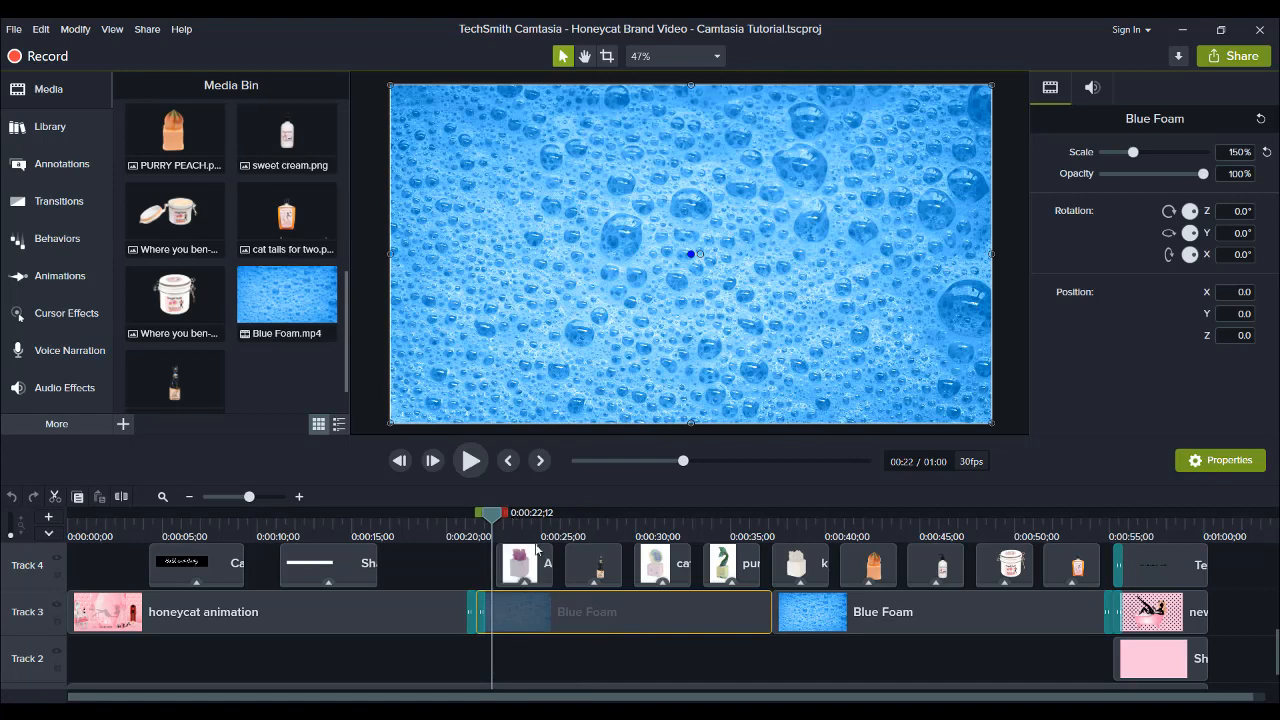
pyautogui.moveTo(614, 660)
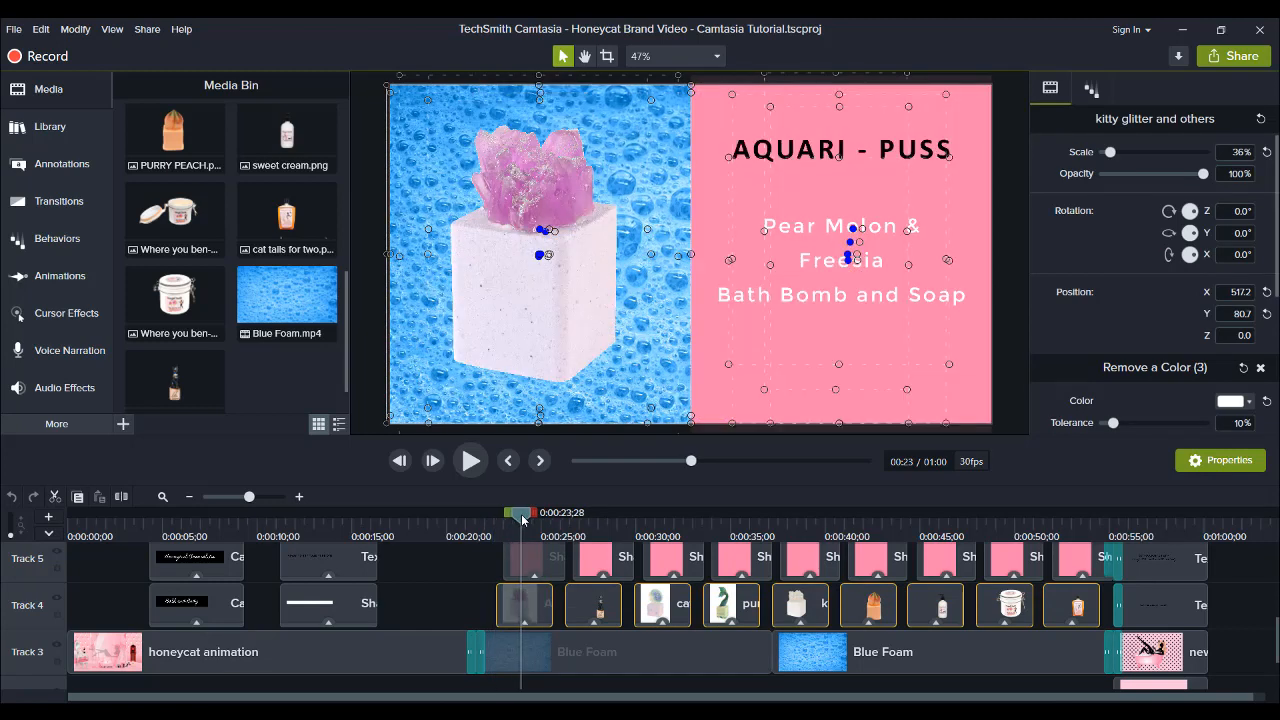
# Preview Aquari-puss.jpeg from the Media Bin, then review its Remove a Color and Color Adjustment settings
pyautogui.scroll(-3)
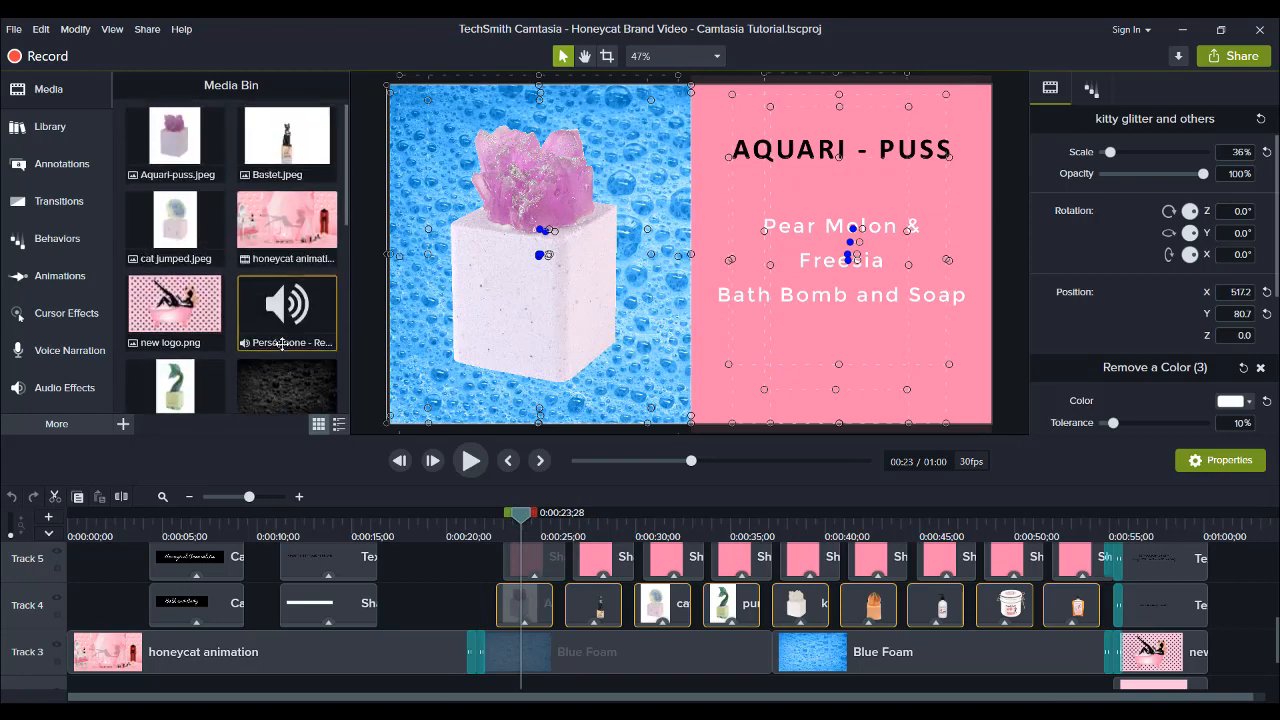
pyautogui.doubleClick(176, 136)
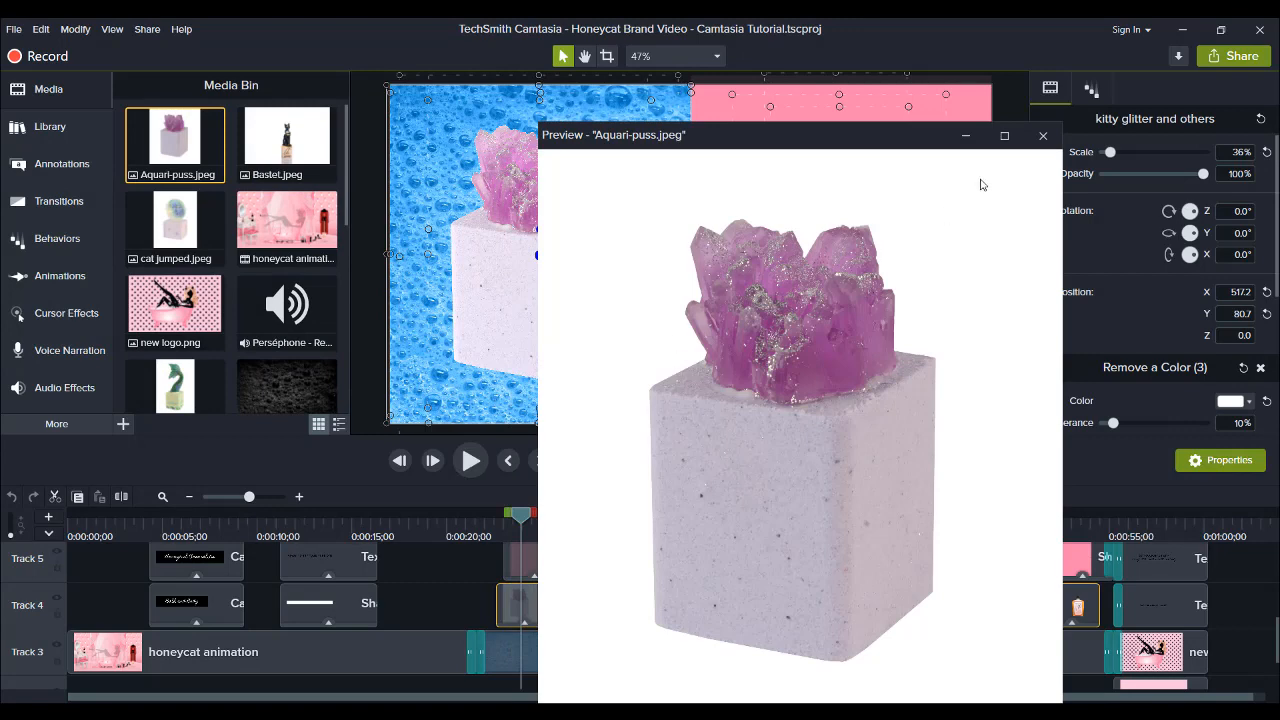
pyautogui.click(1044, 136)
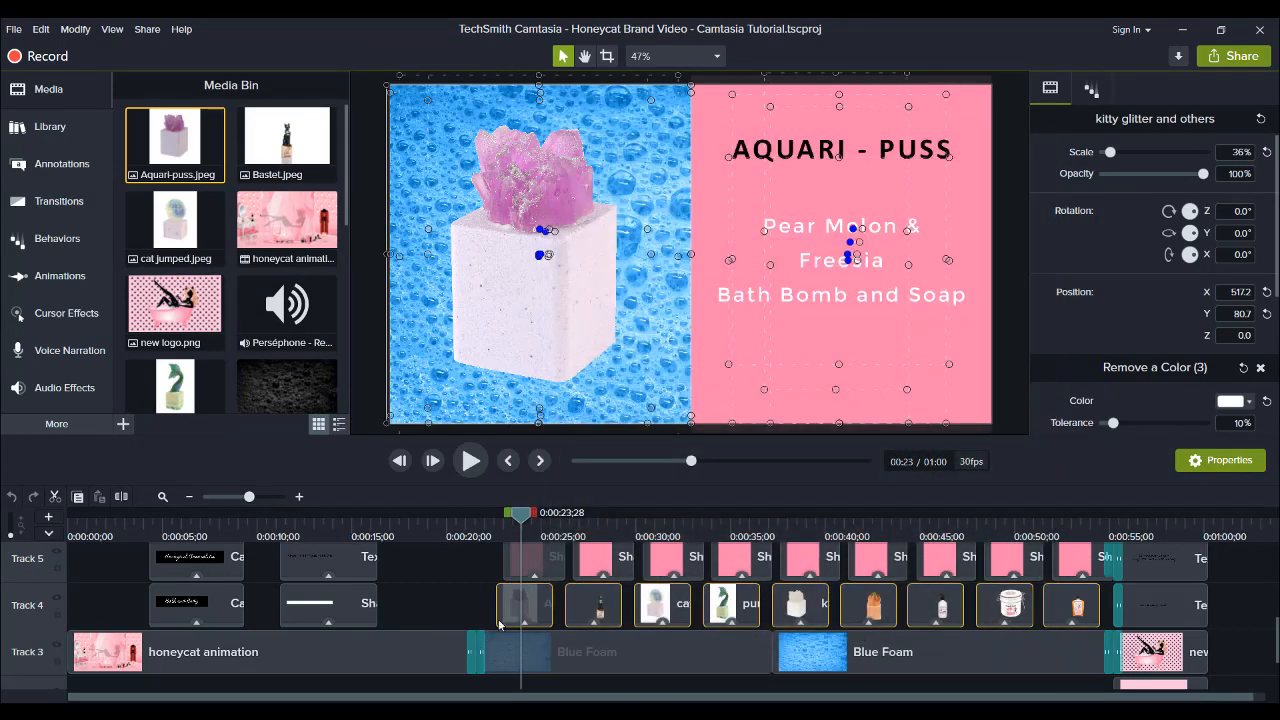
pyautogui.moveTo(524, 604)
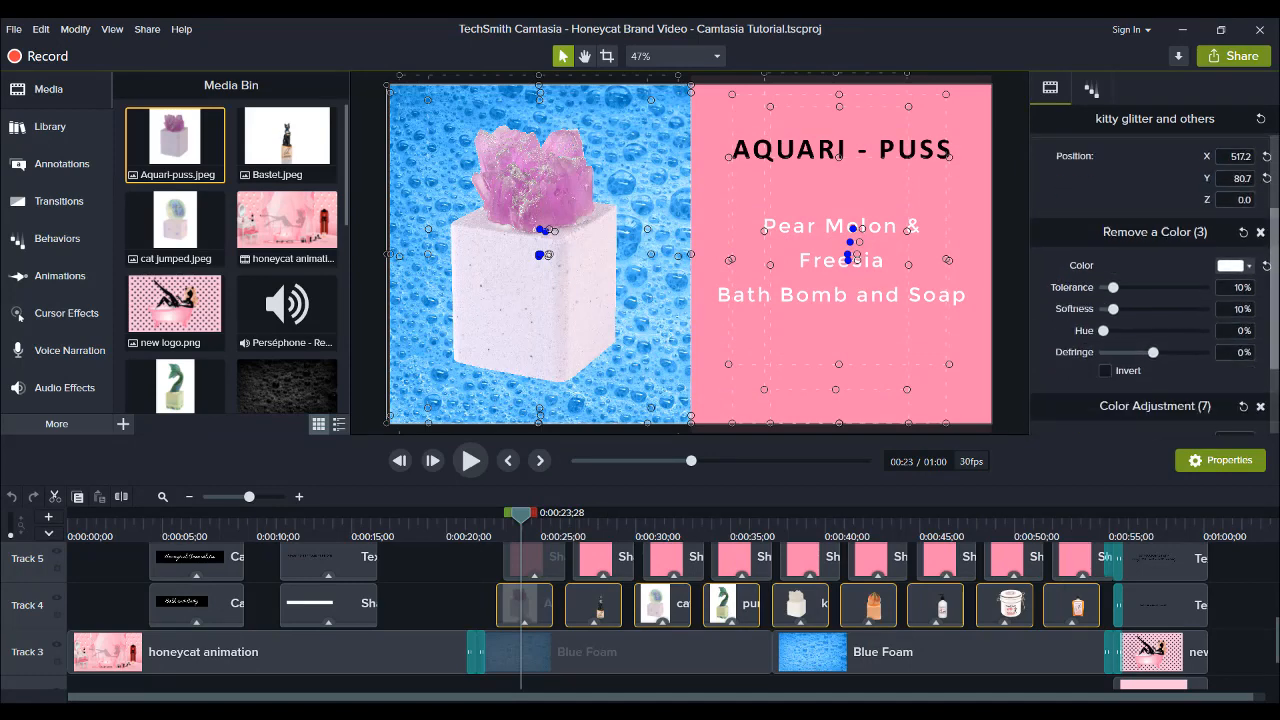
pyautogui.scroll(-3)
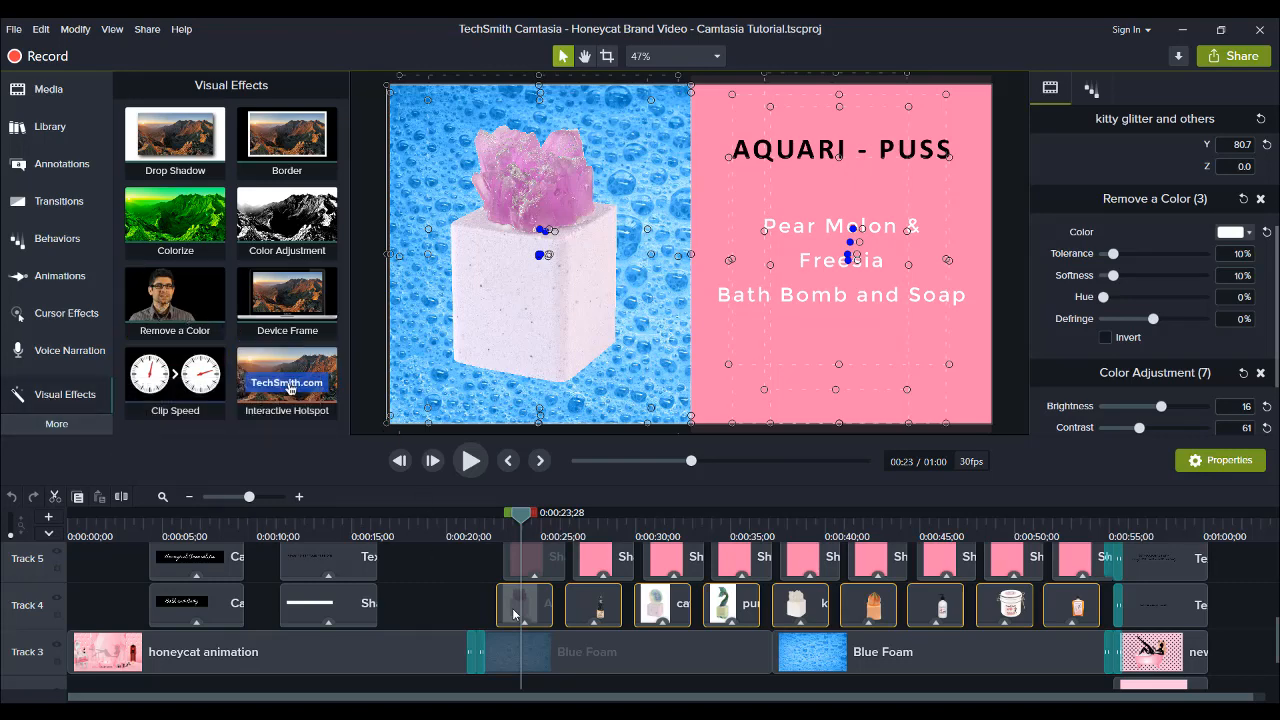
pyautogui.moveTo(388, 248)
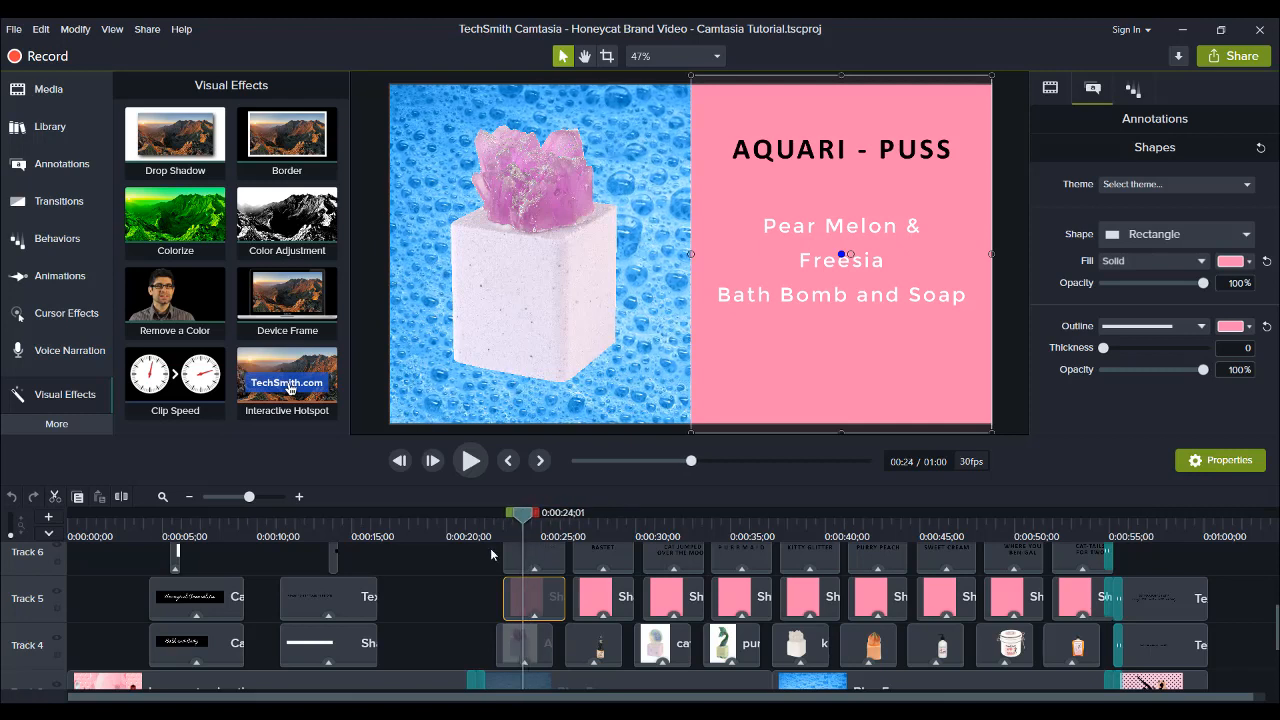
# Select the AQUARI - PUSS title and its description callout together for the Sliding behavior
pyautogui.click(840, 148)
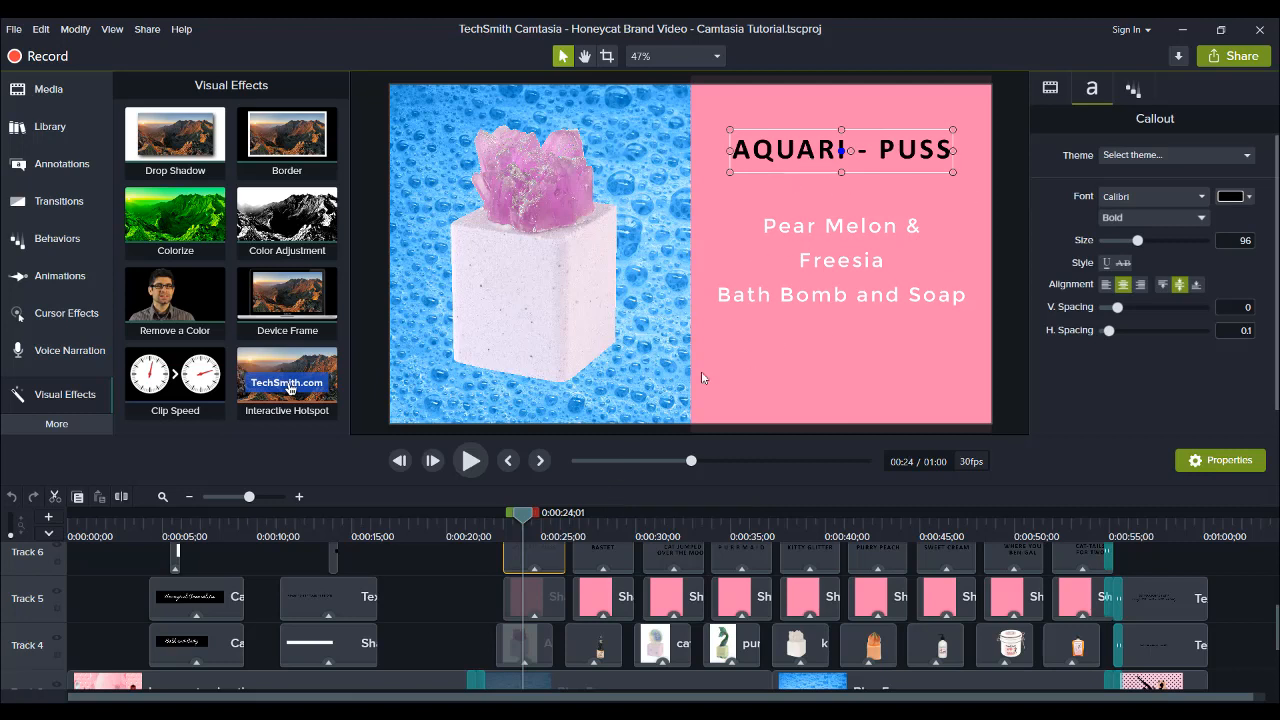
pyautogui.moveTo(910, 340)
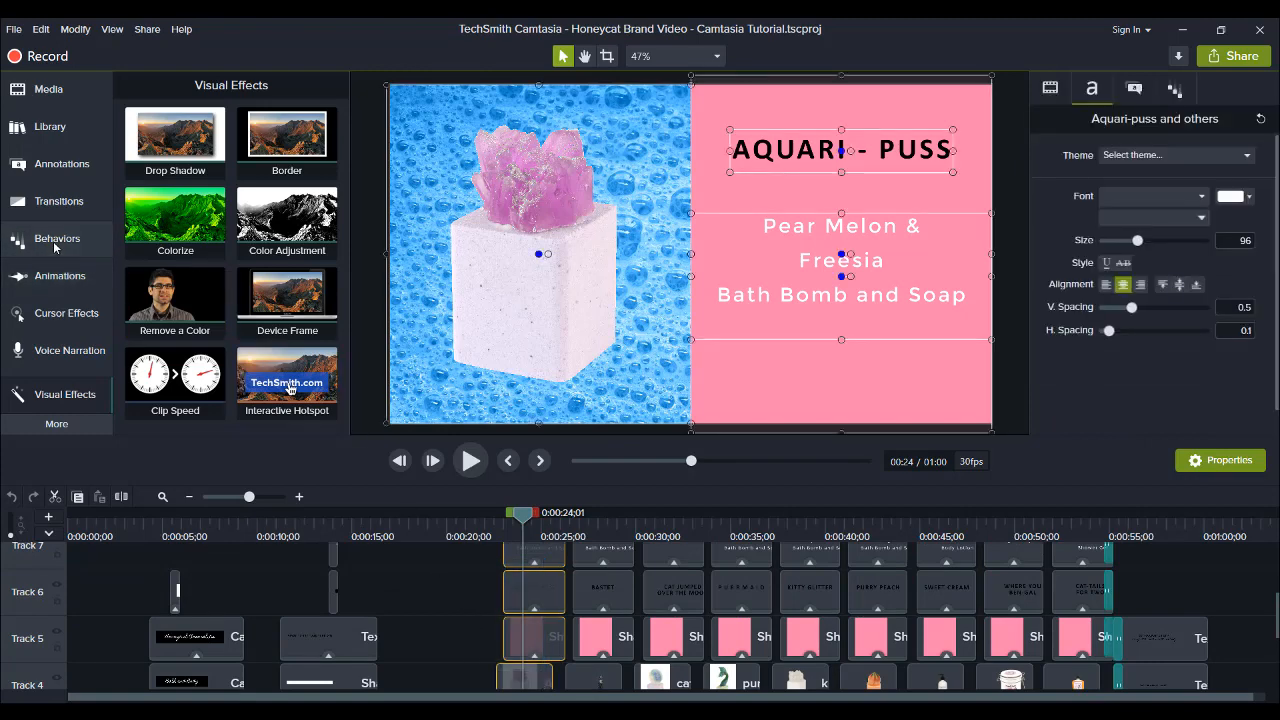
pyautogui.click(56, 238)
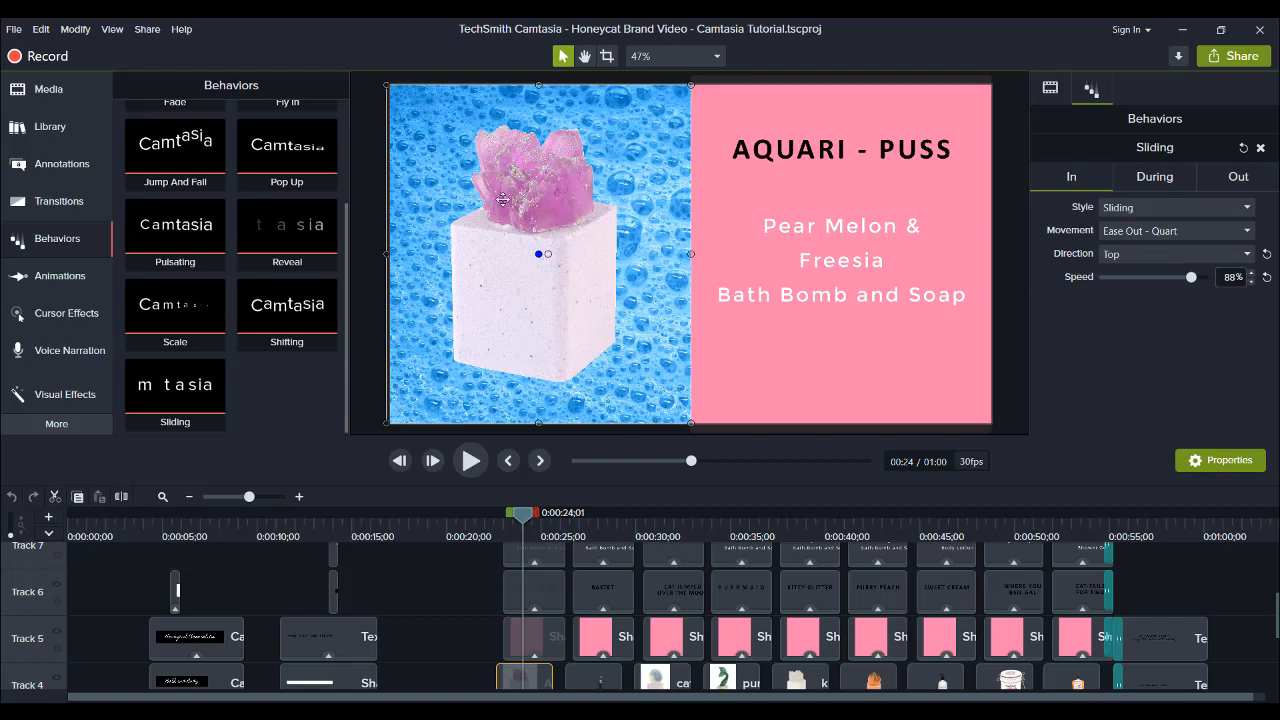
pyautogui.moveTo(500, 540)
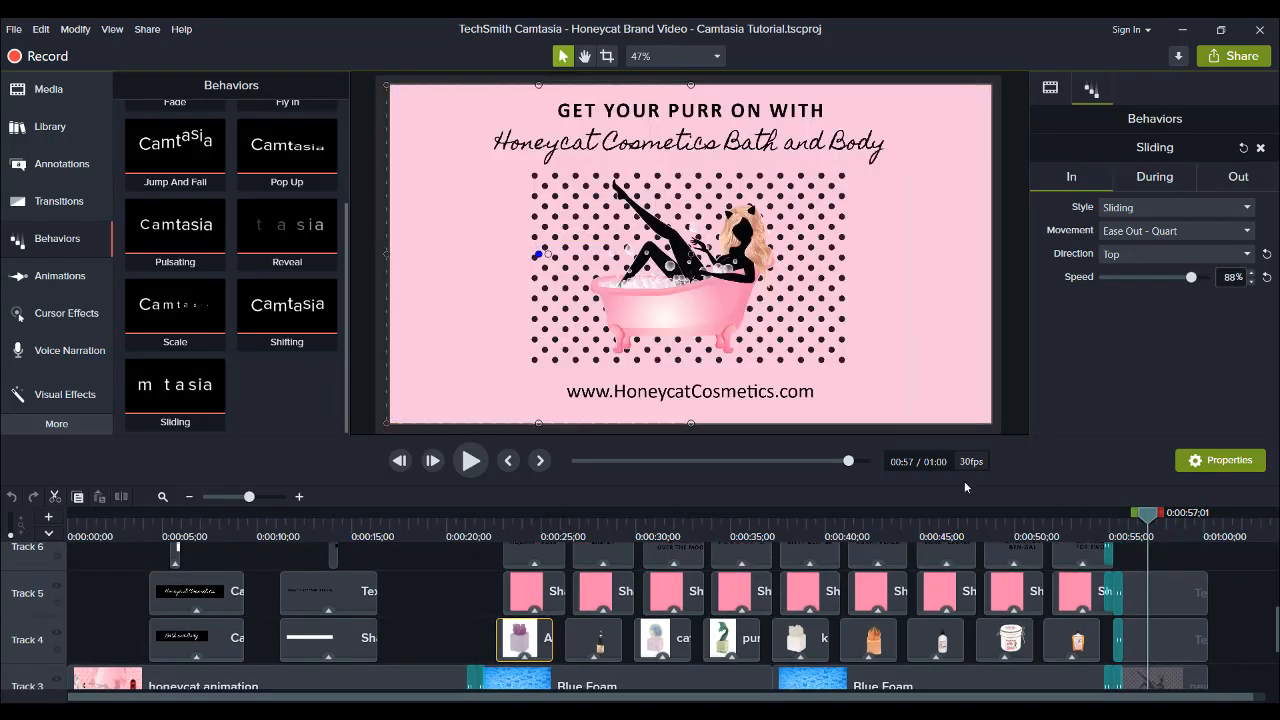
pyautogui.moveTo(904, 374)
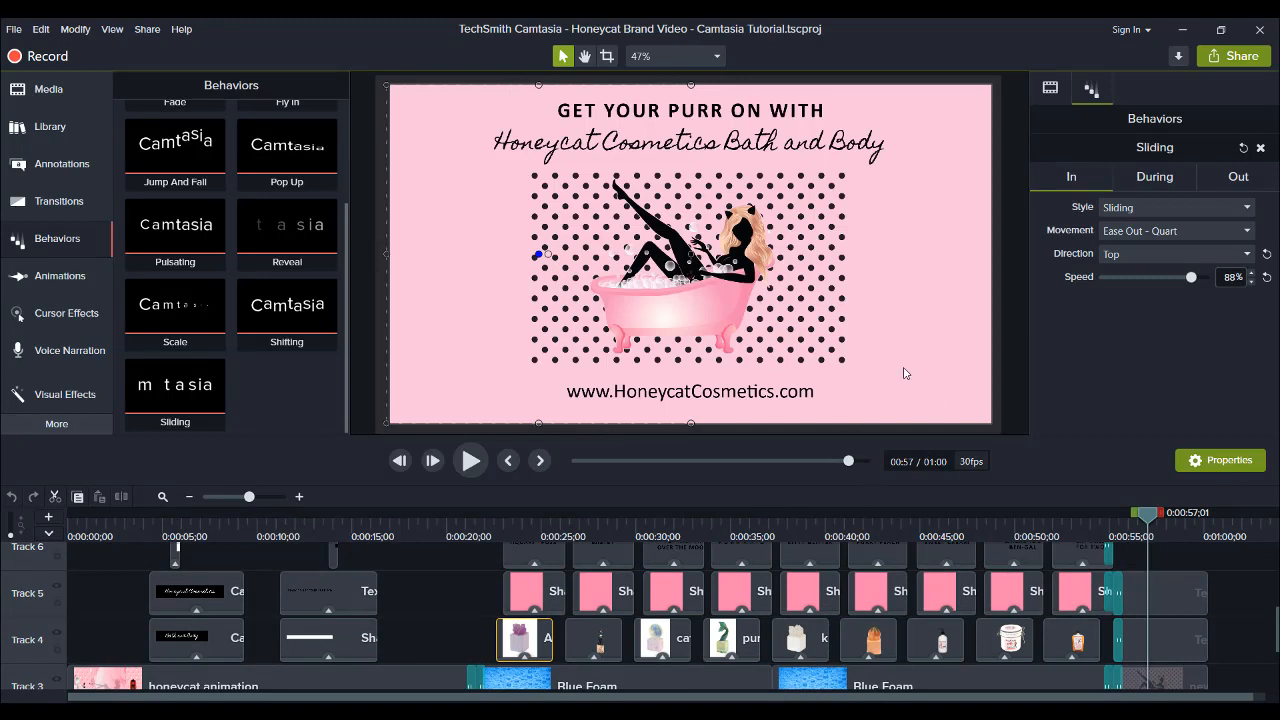
pyautogui.moveTo(1176, 560)
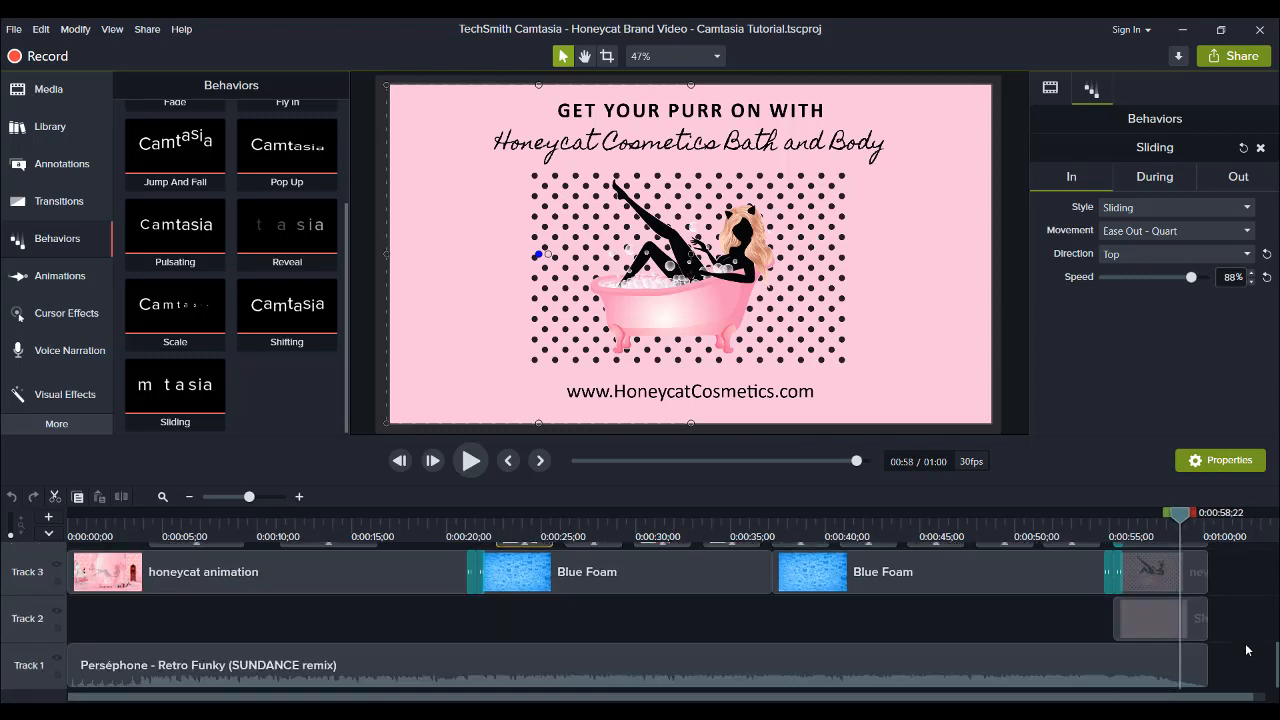
pyautogui.click(400, 664)
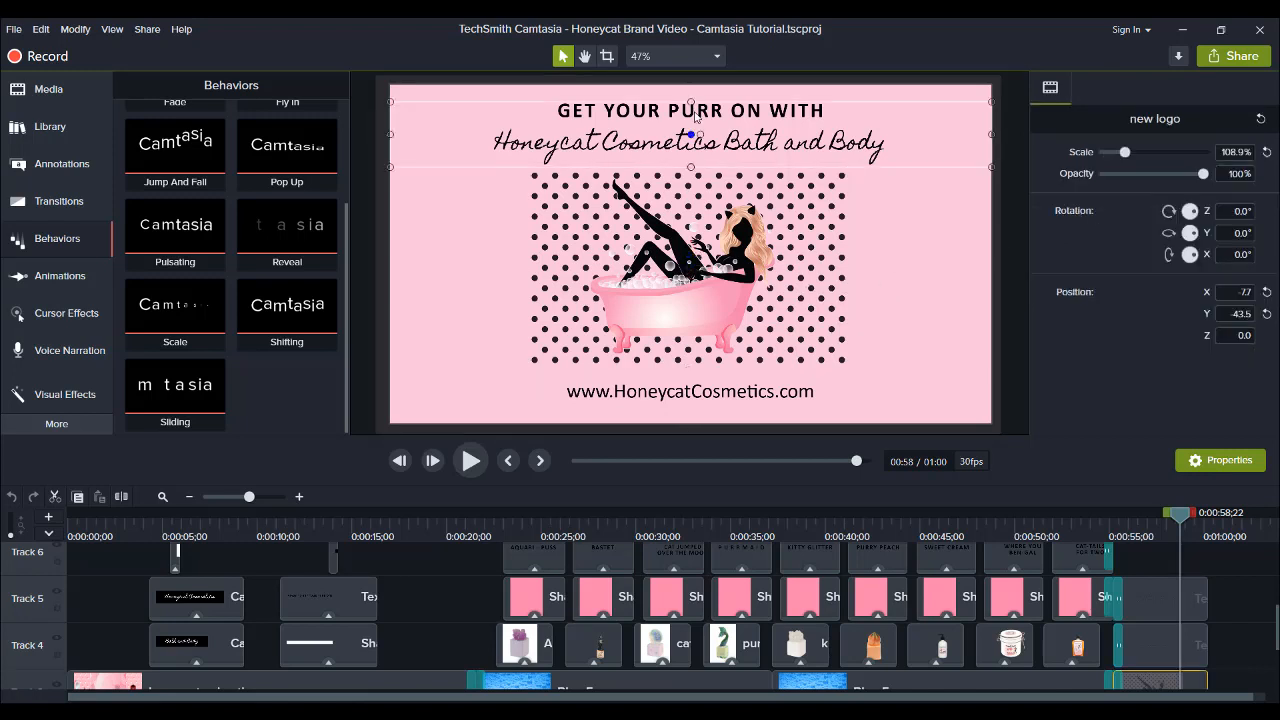
pyautogui.click(690, 390)
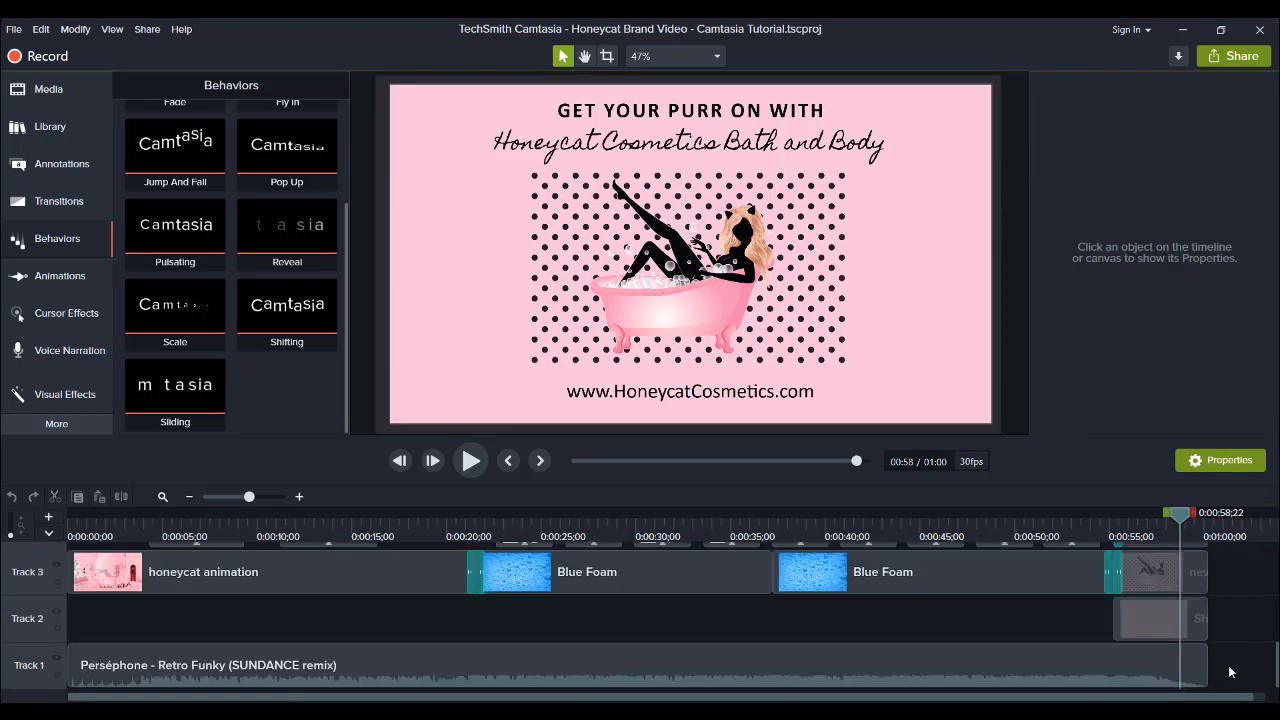
pyautogui.moveTo(910, 628)
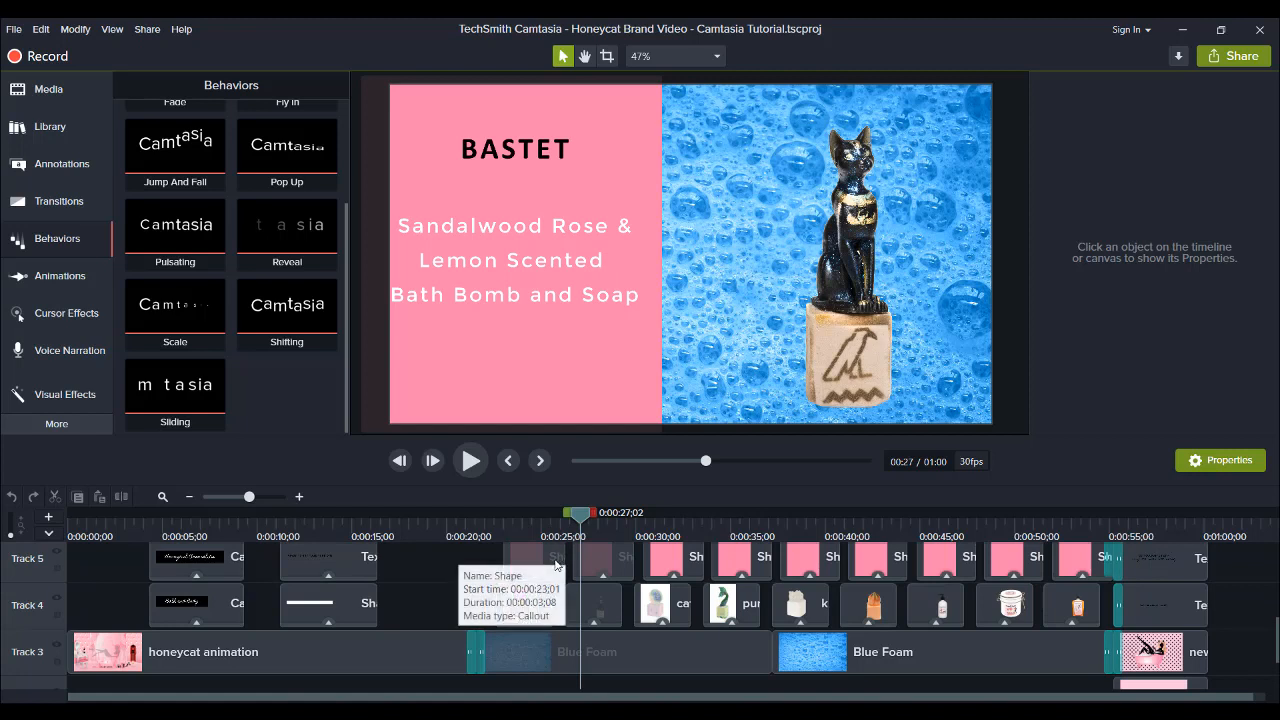
pyautogui.moveTo(504, 570)
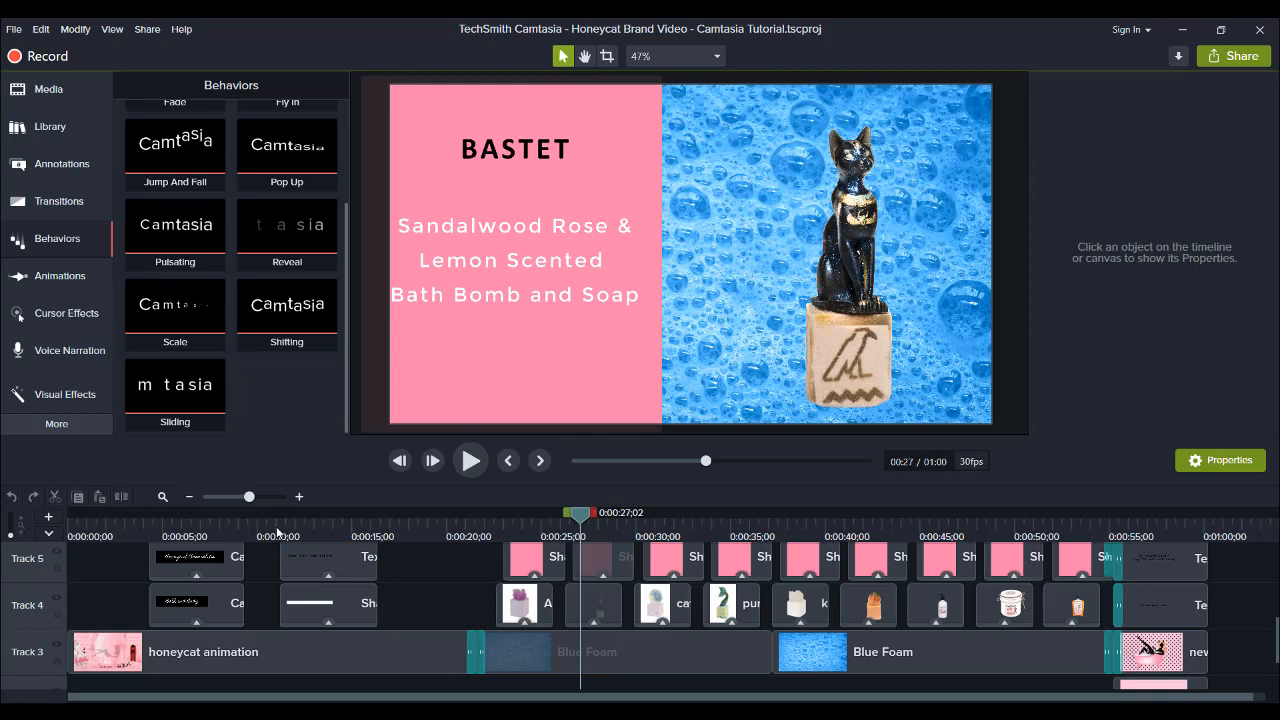
pyautogui.moveTo(184, 530)
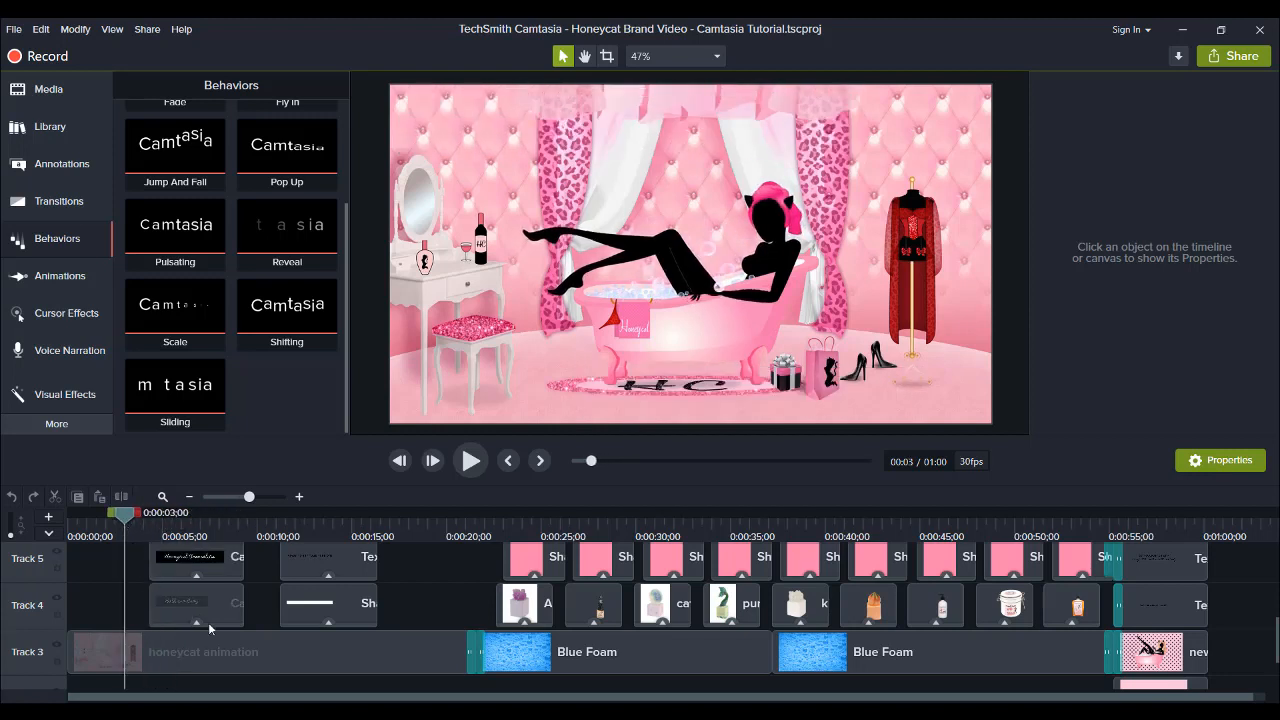
pyautogui.moveTo(200, 620)
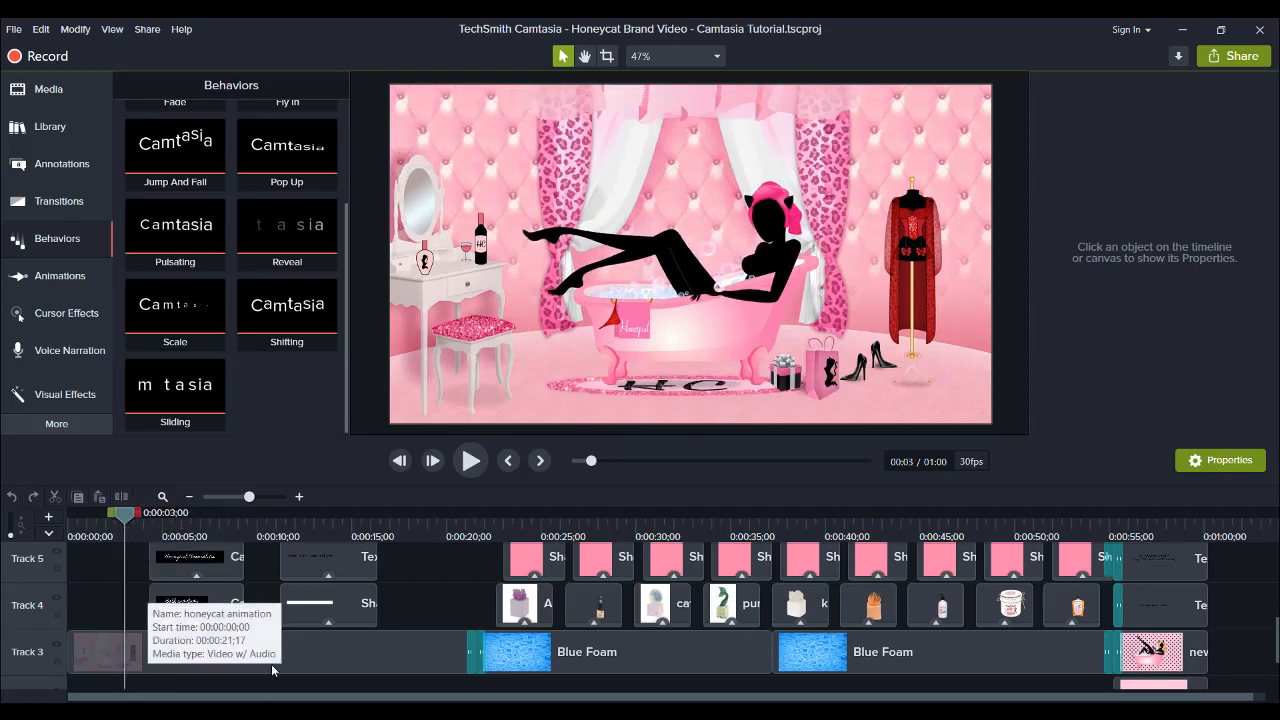
pyautogui.moveTo(304, 654)
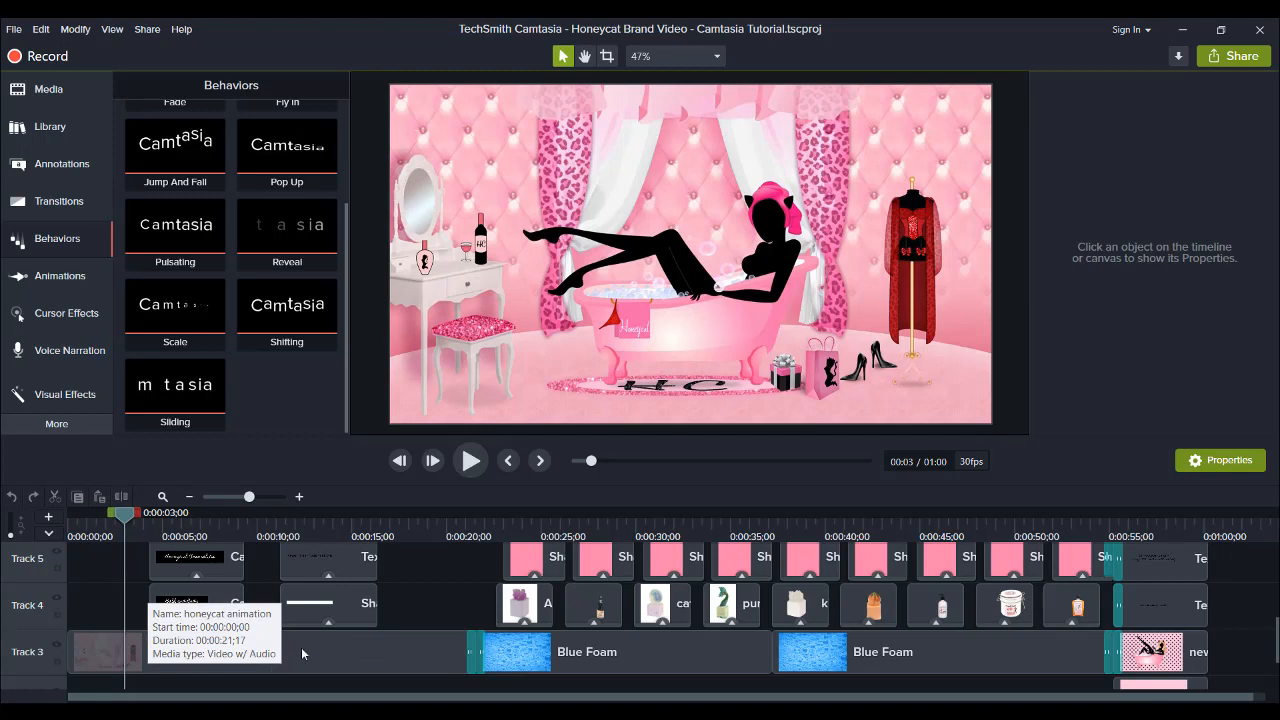
pyautogui.moveTo(376, 688)
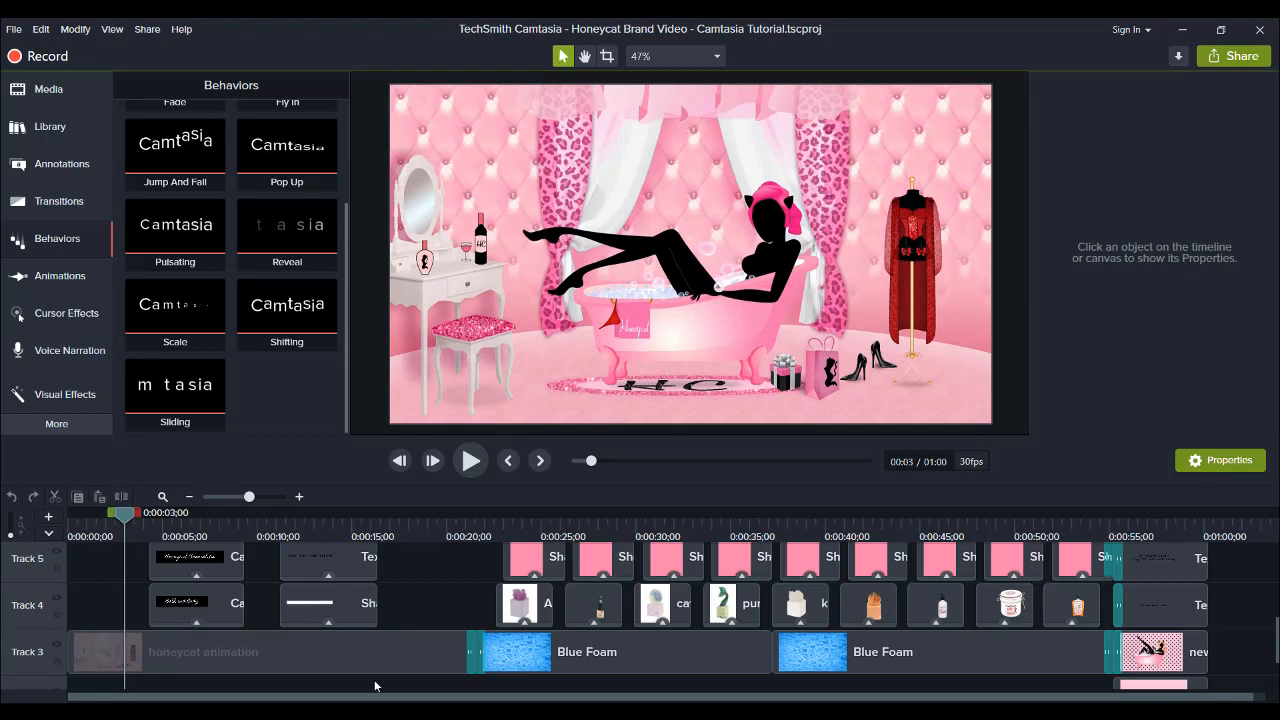